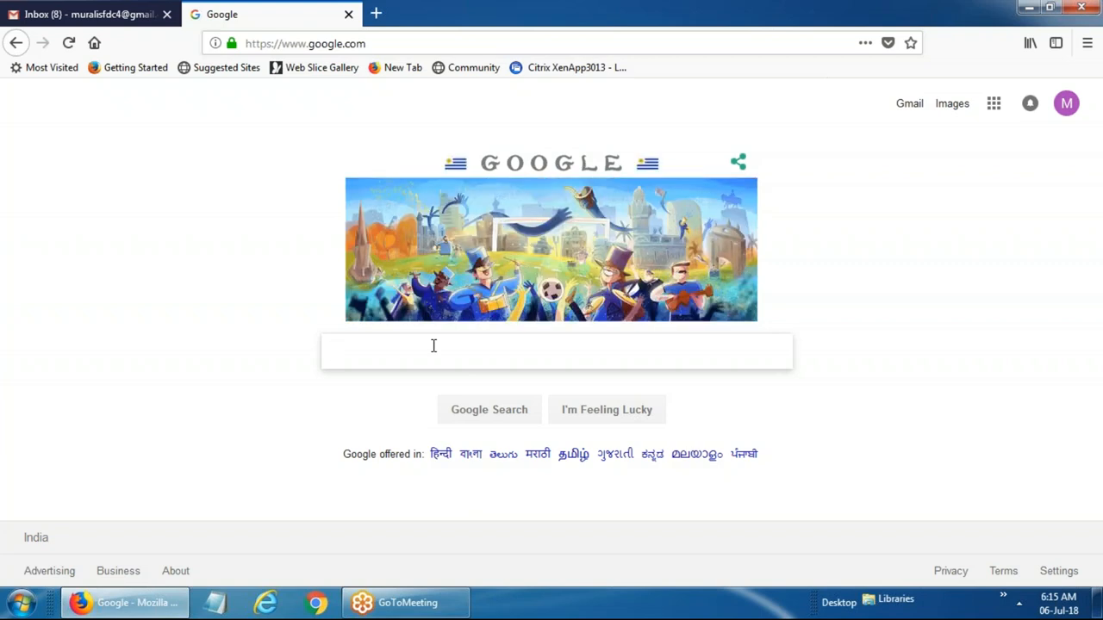
Minimize Firefox, look inside the SFDC Demo folder, then return to the Salesforce folder.
click(556, 352)
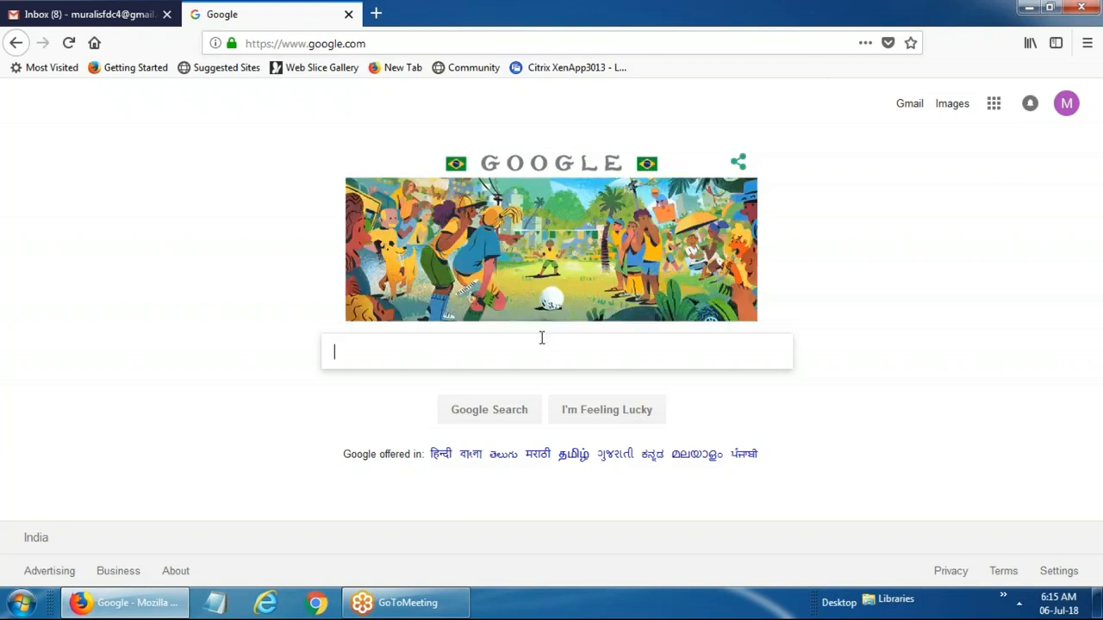
mouse_move(563, 345)
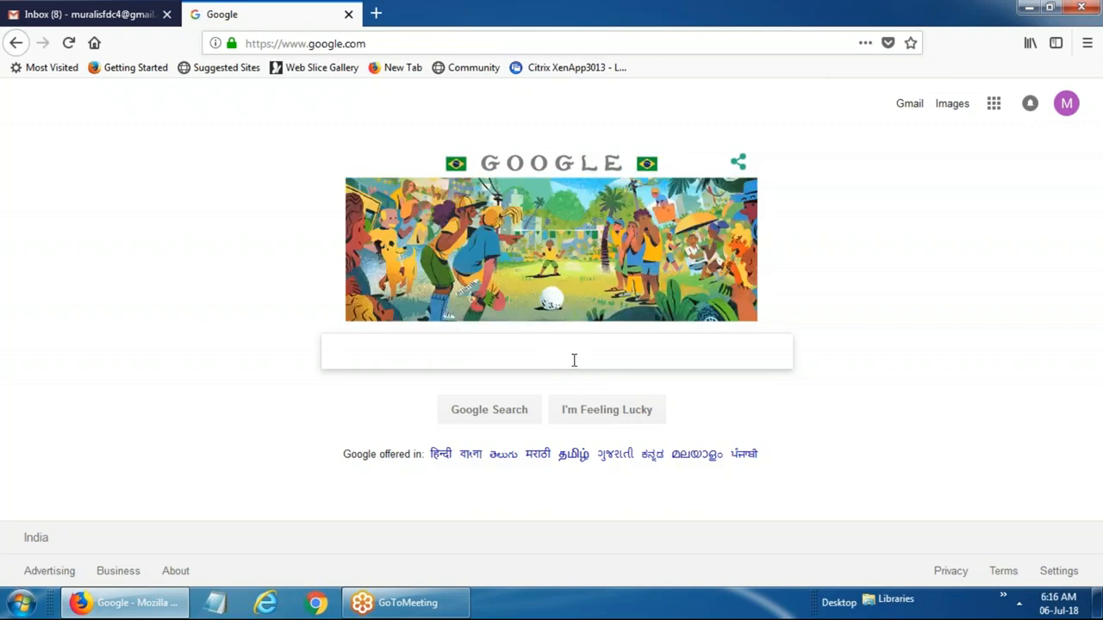
click(558, 351)
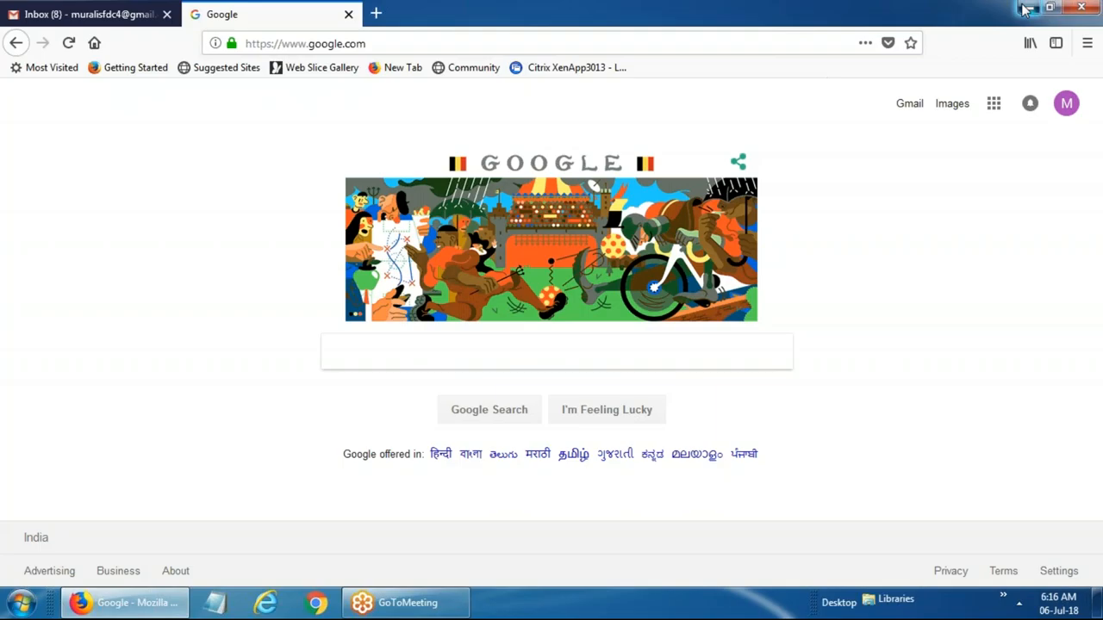
click(1025, 6)
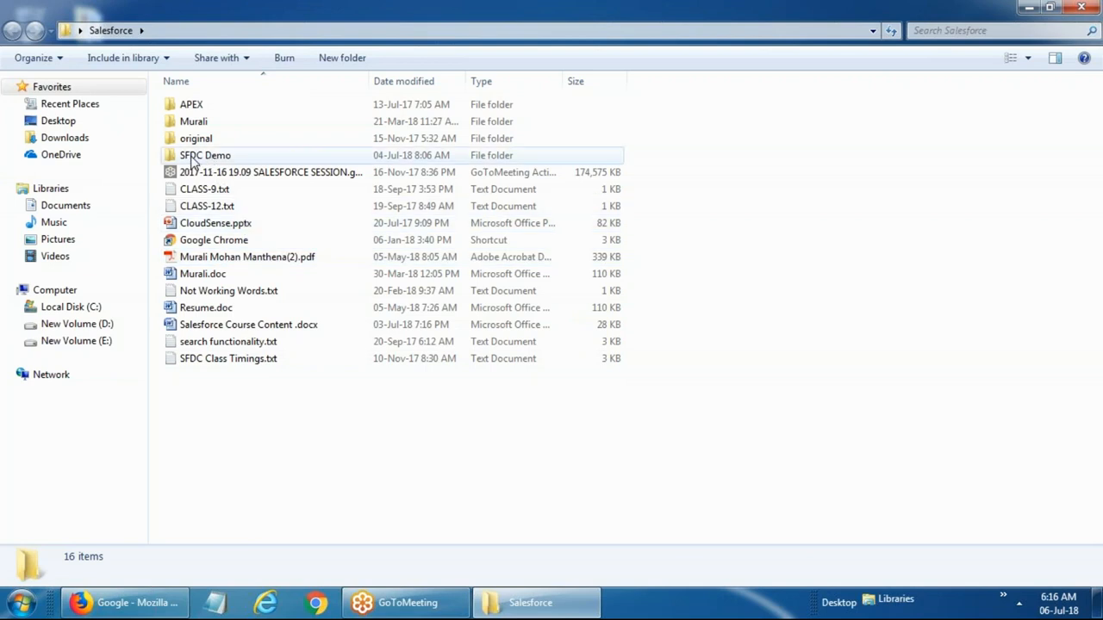
double_click(205, 155)
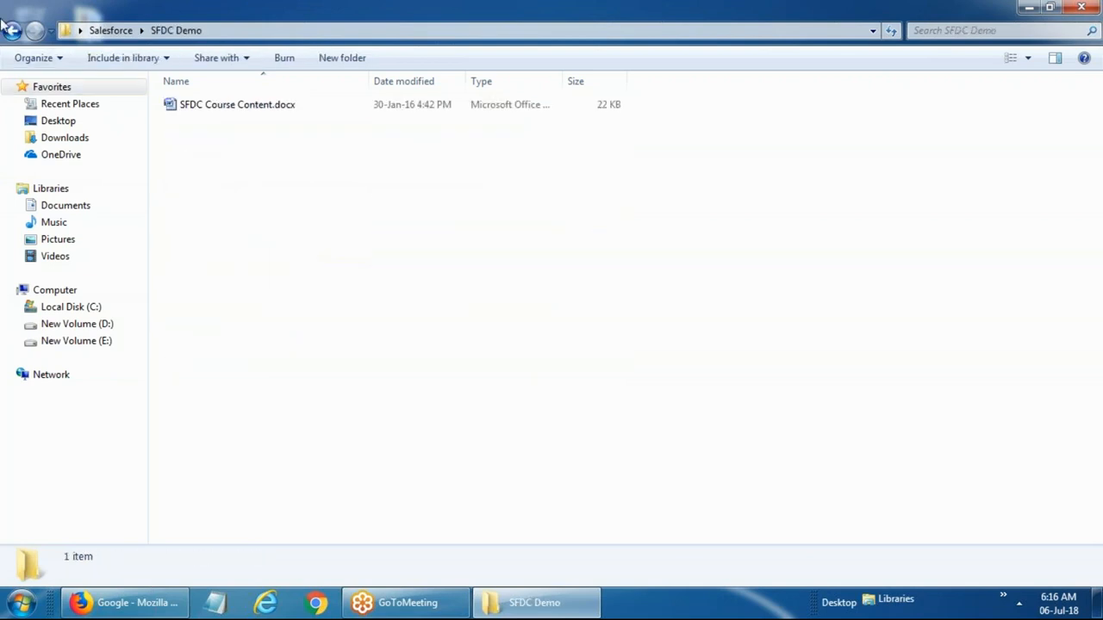
click(12, 31)
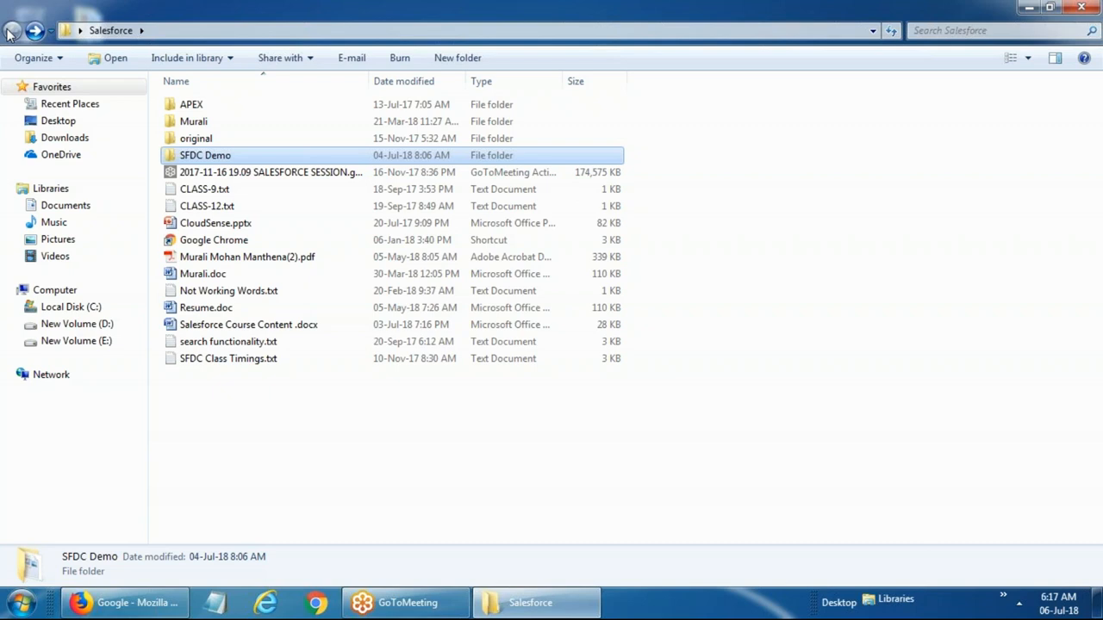
mouse_move(734, 284)
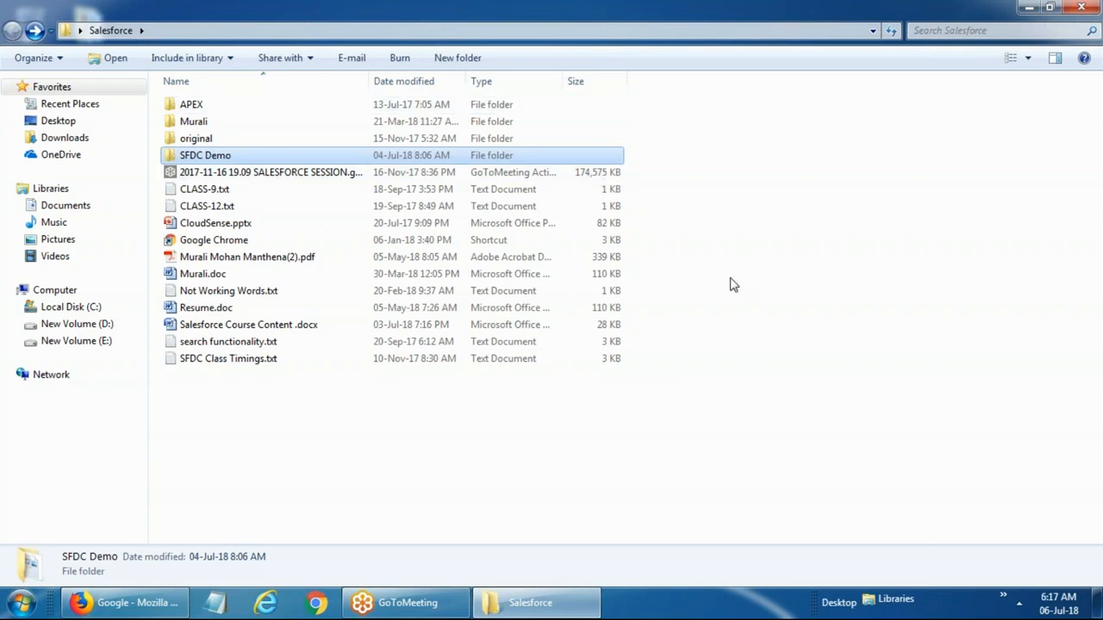
mouse_move(789, 248)
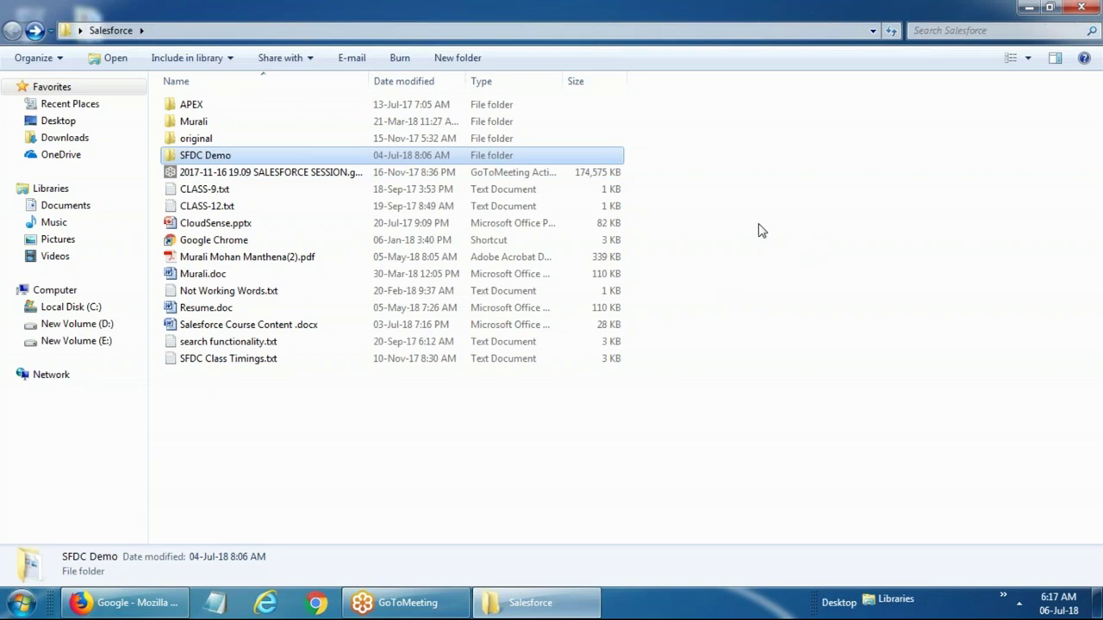
mouse_move(682, 241)
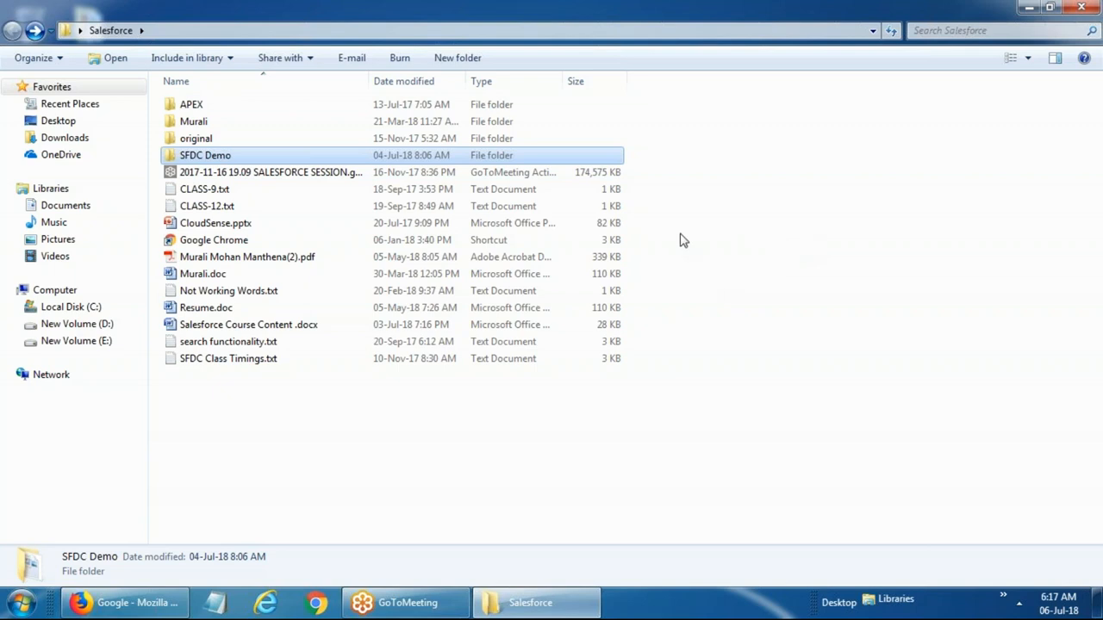
mouse_move(800, 111)
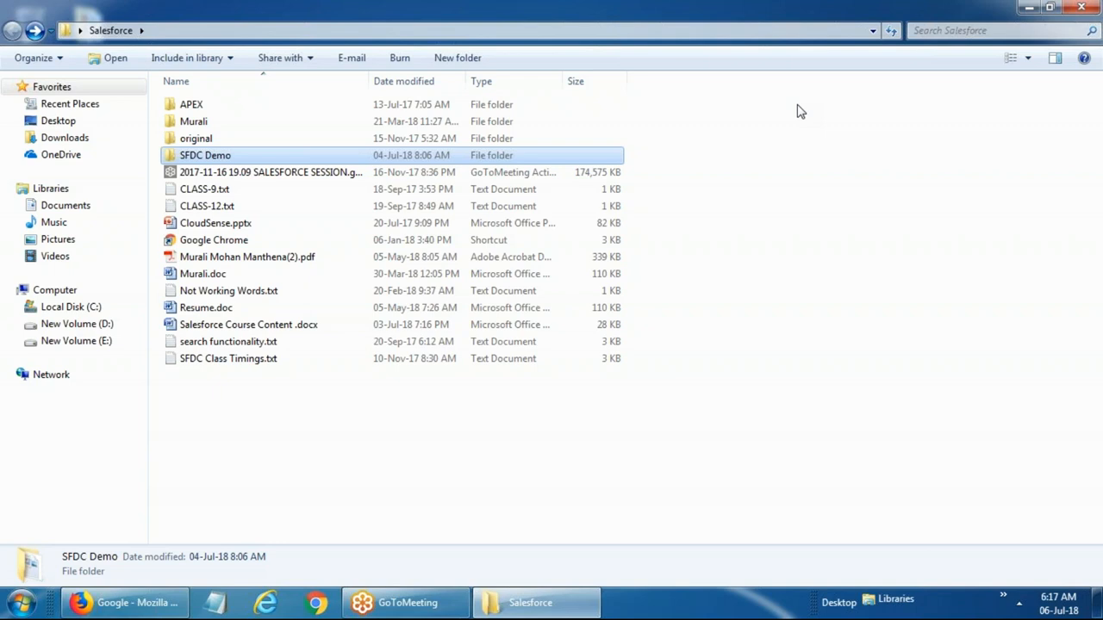
mouse_move(1080, 7)
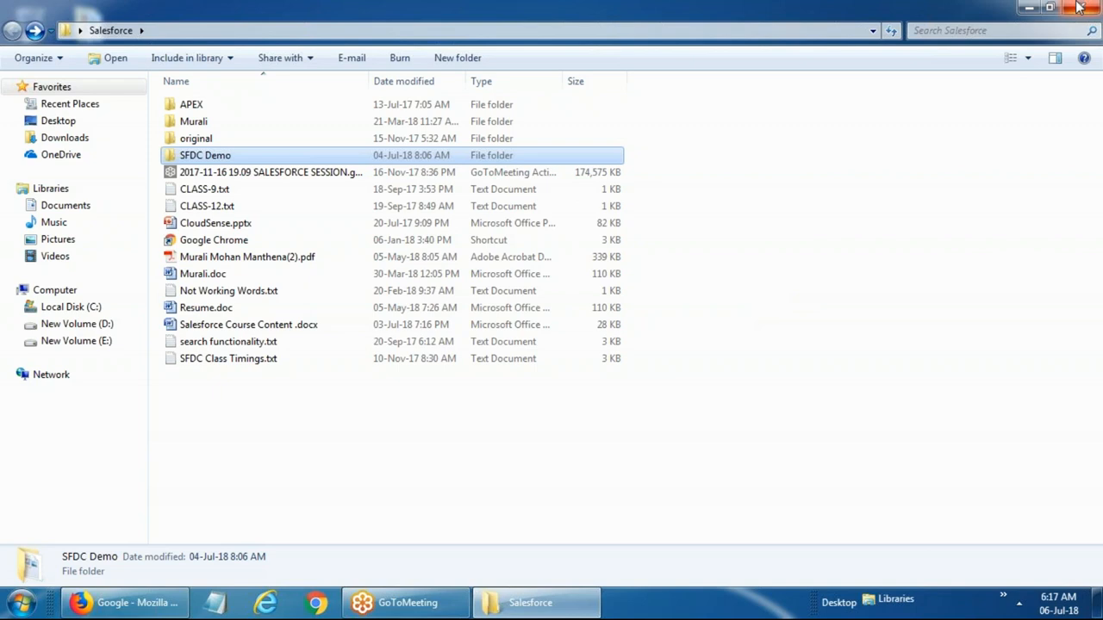
mouse_move(1027, 7)
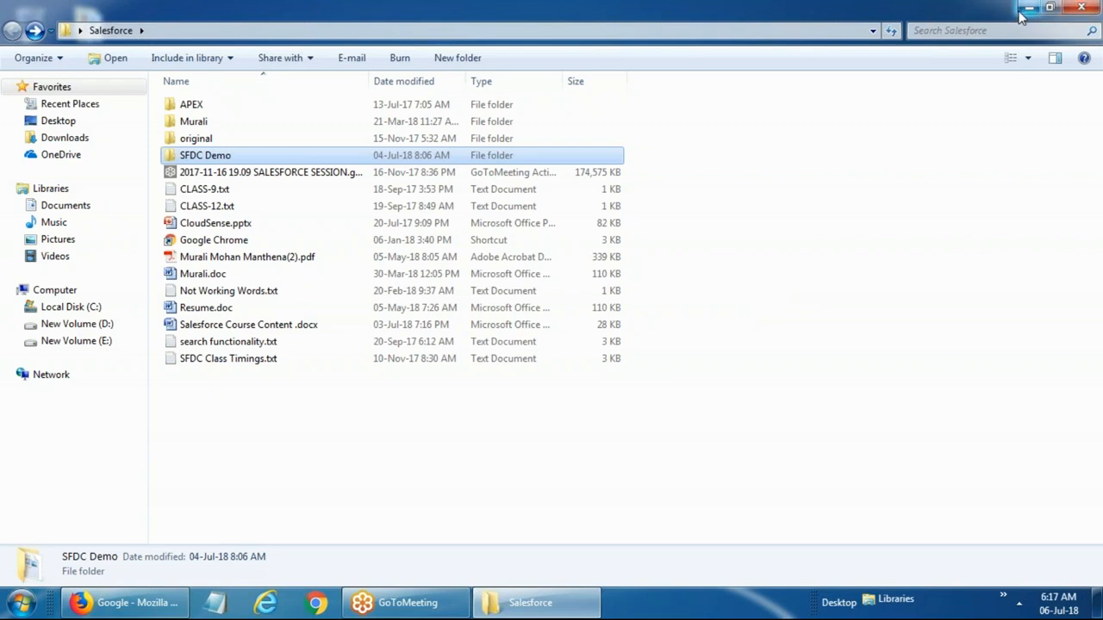
mouse_move(192, 120)
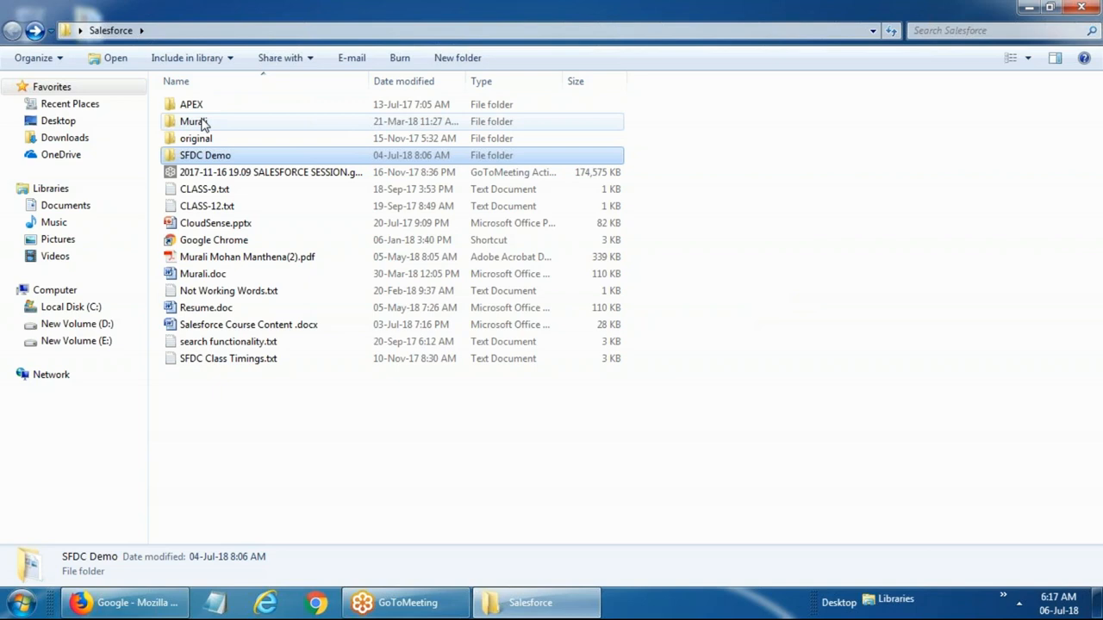
Put the Salesforce folder window away to reveal the Windows desktop.
double_click(189, 120)
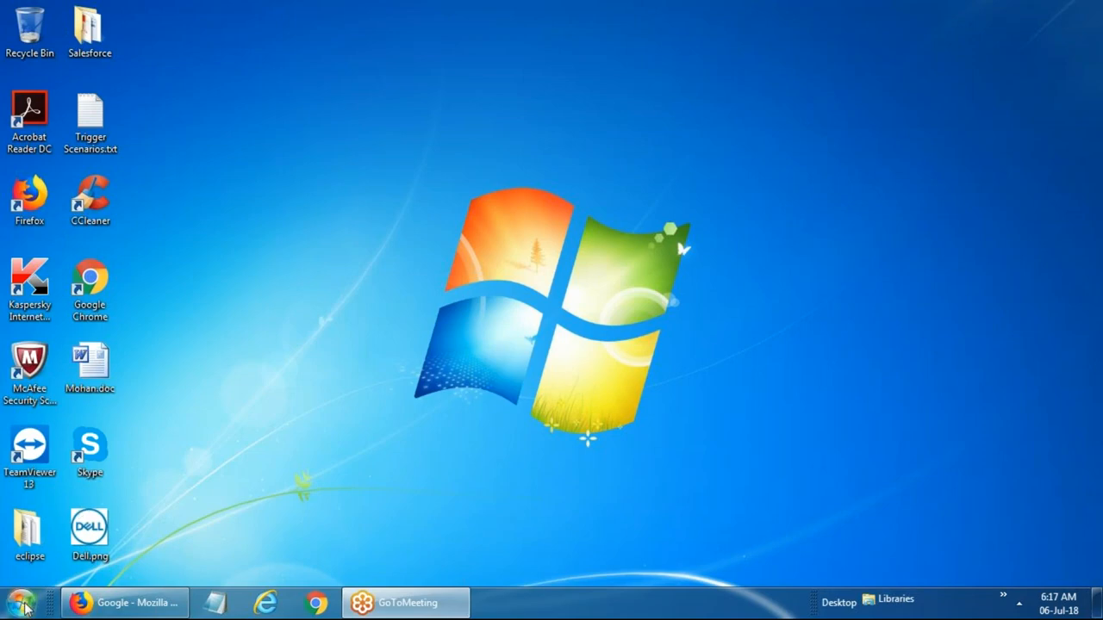
Restore Firefox and switch to the Gmail inbox tab.
click(19, 602)
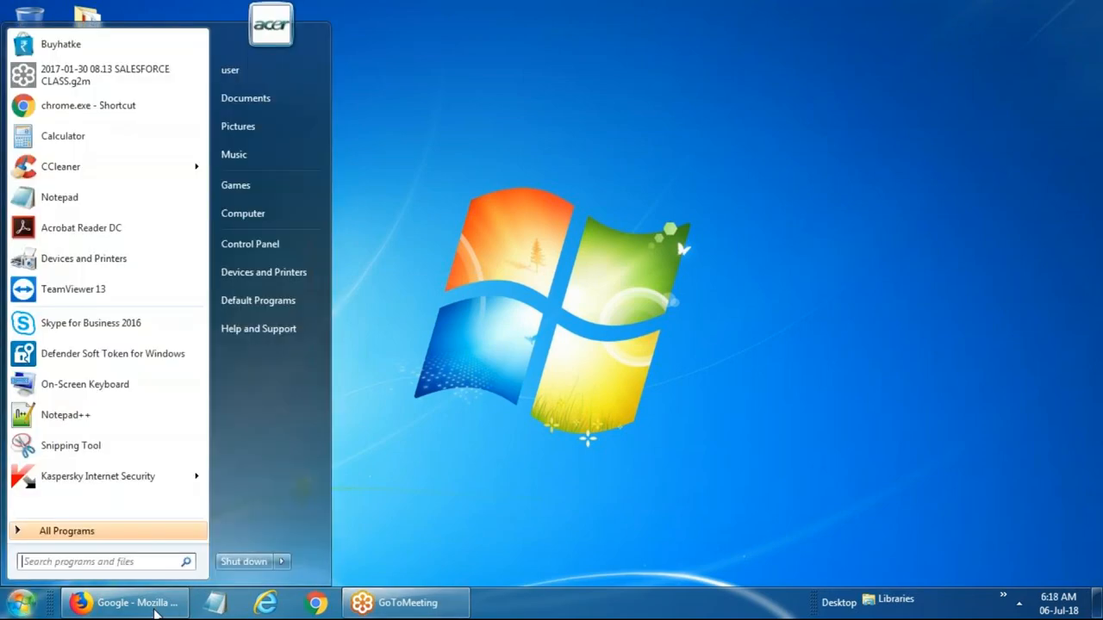
click(124, 603)
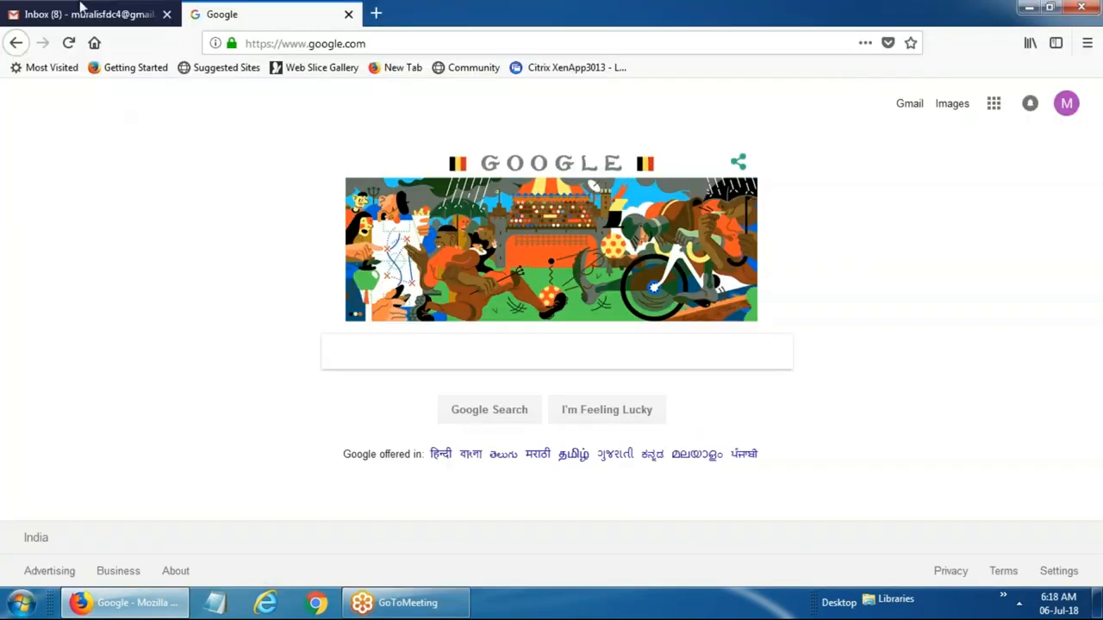
click(87, 14)
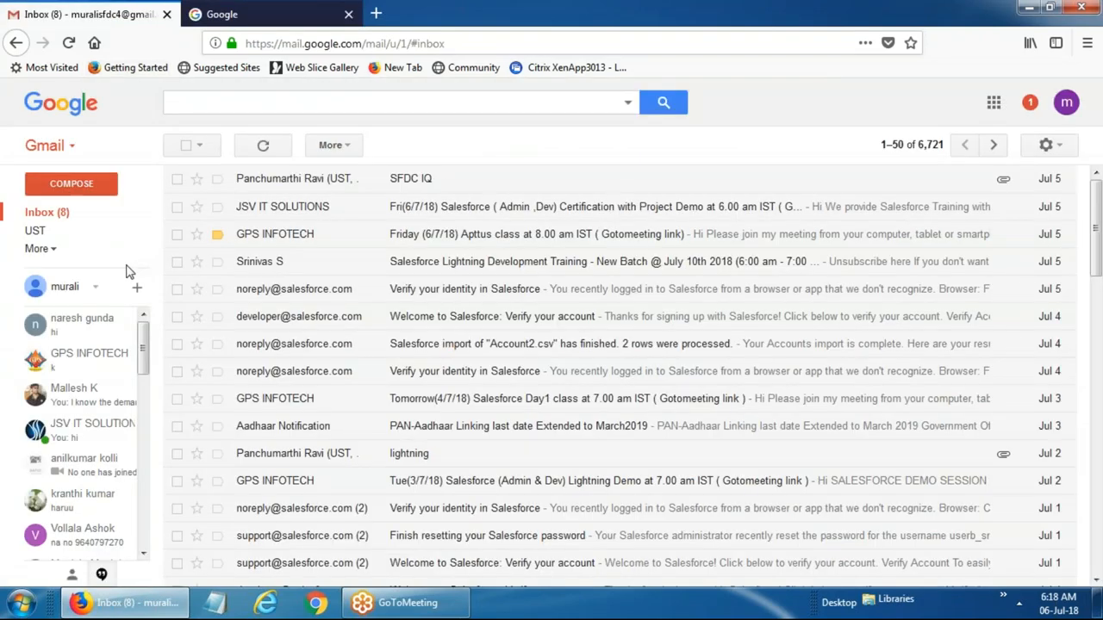
click(34, 248)
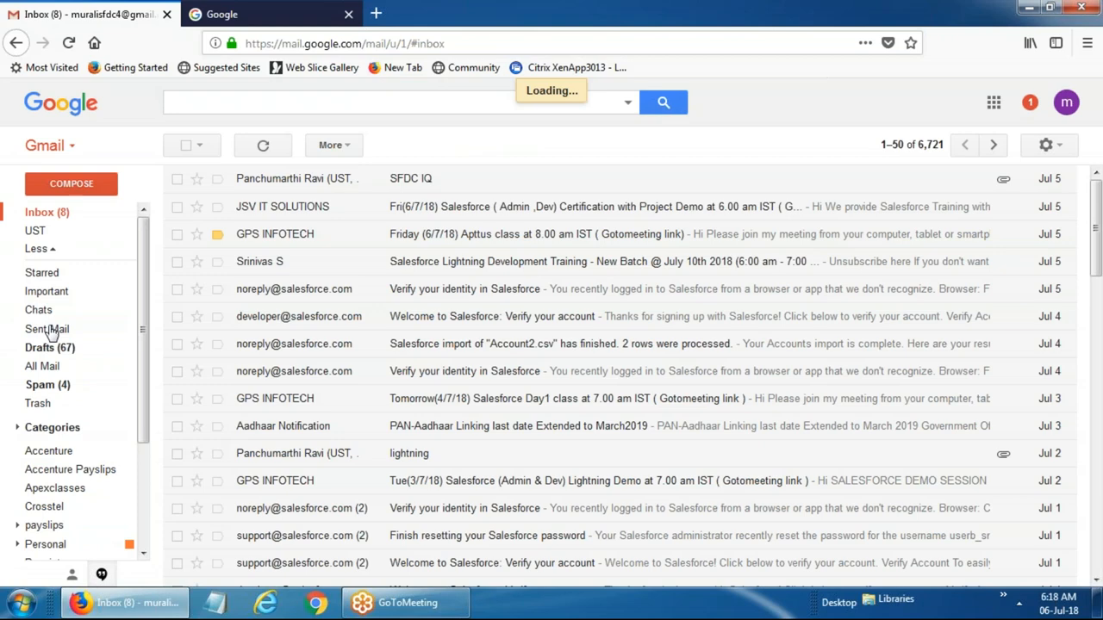
click(47, 329)
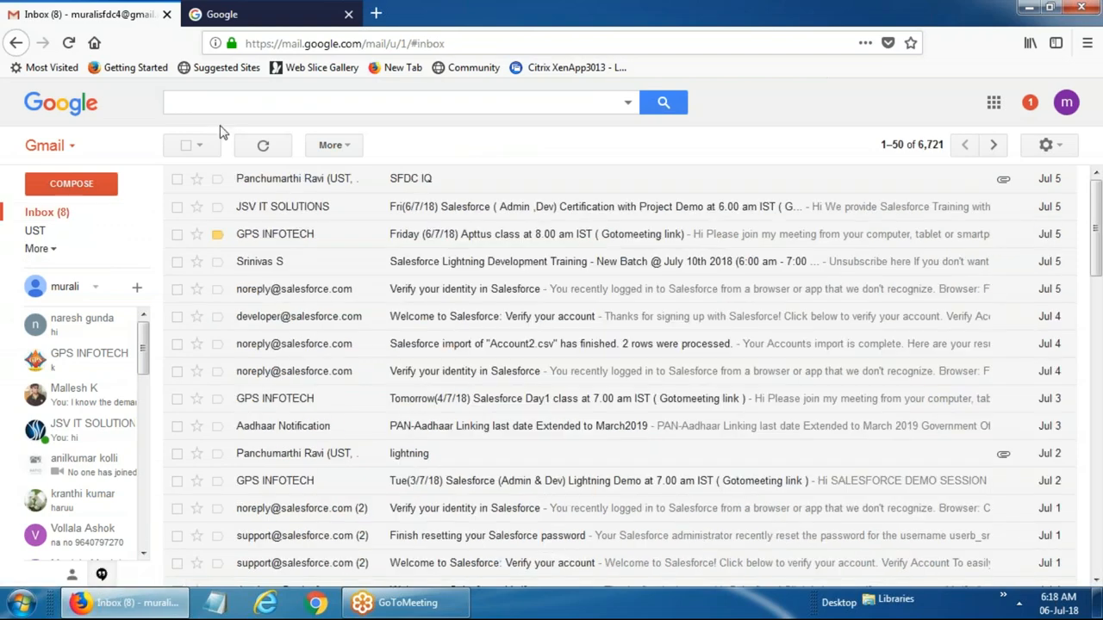
Search the mailbox for 'sfdc d', show Sent Mail and open the Salesforce demo materials reply.
click(397, 101)
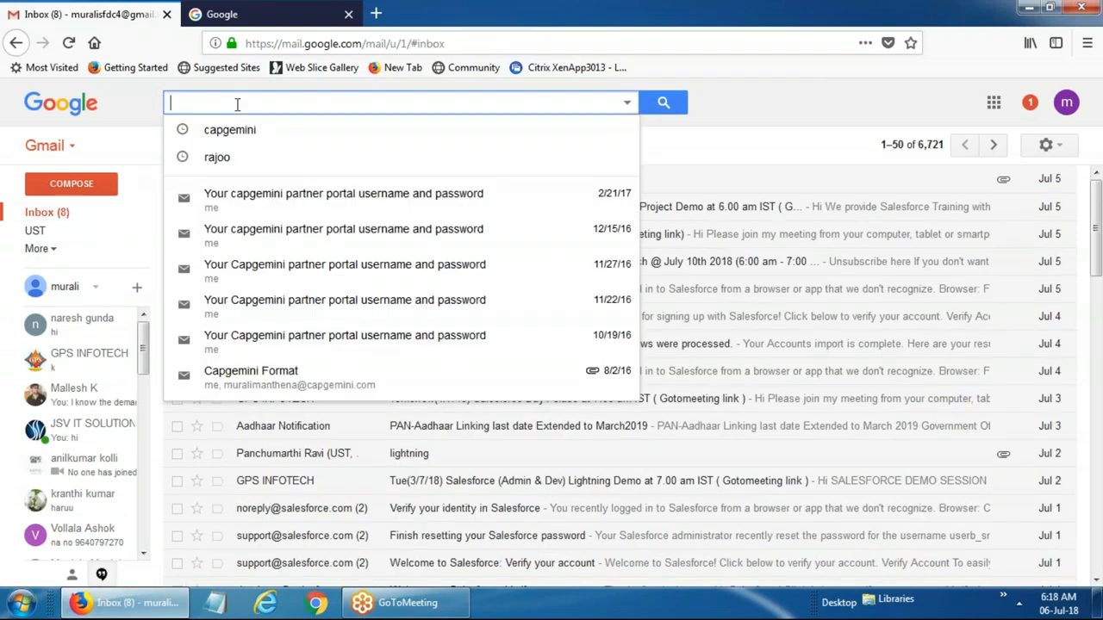
text(sfdc d)
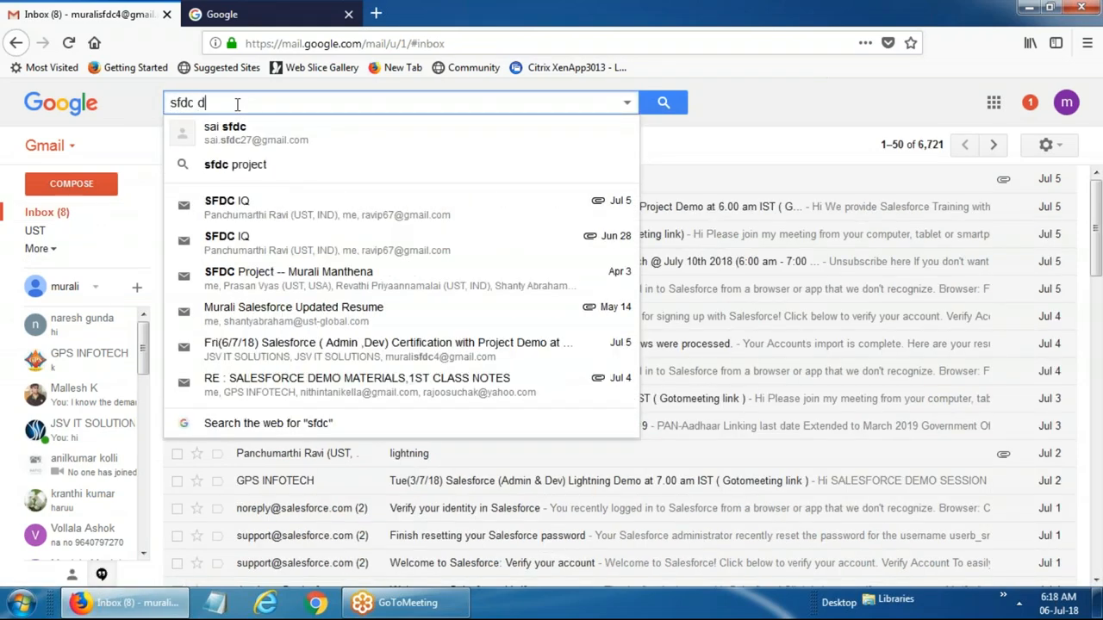
text(en)
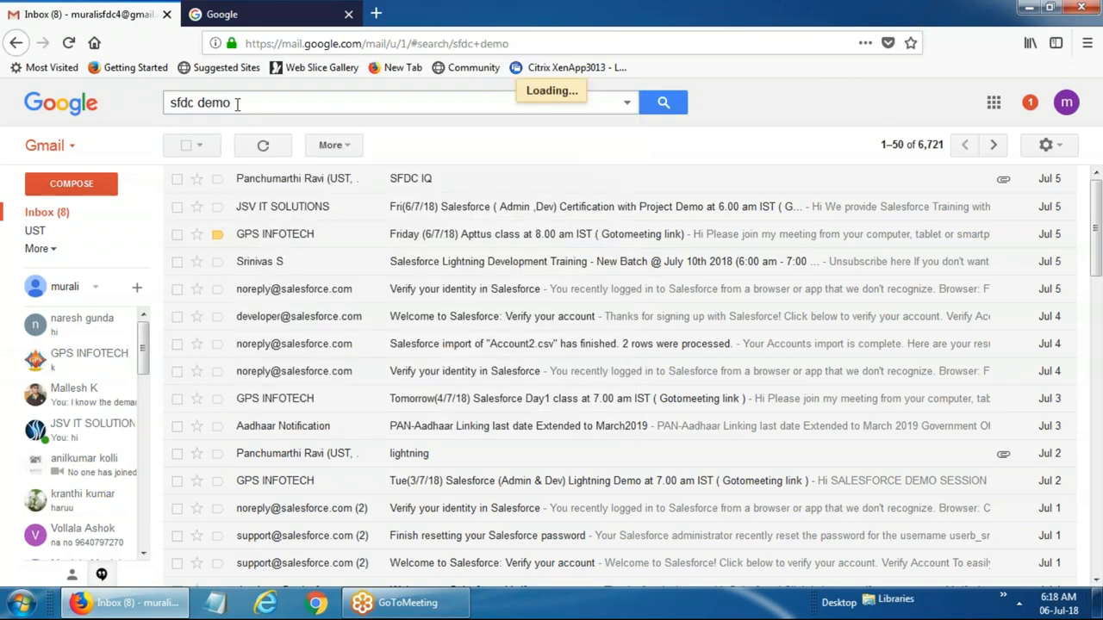
click(661, 101)
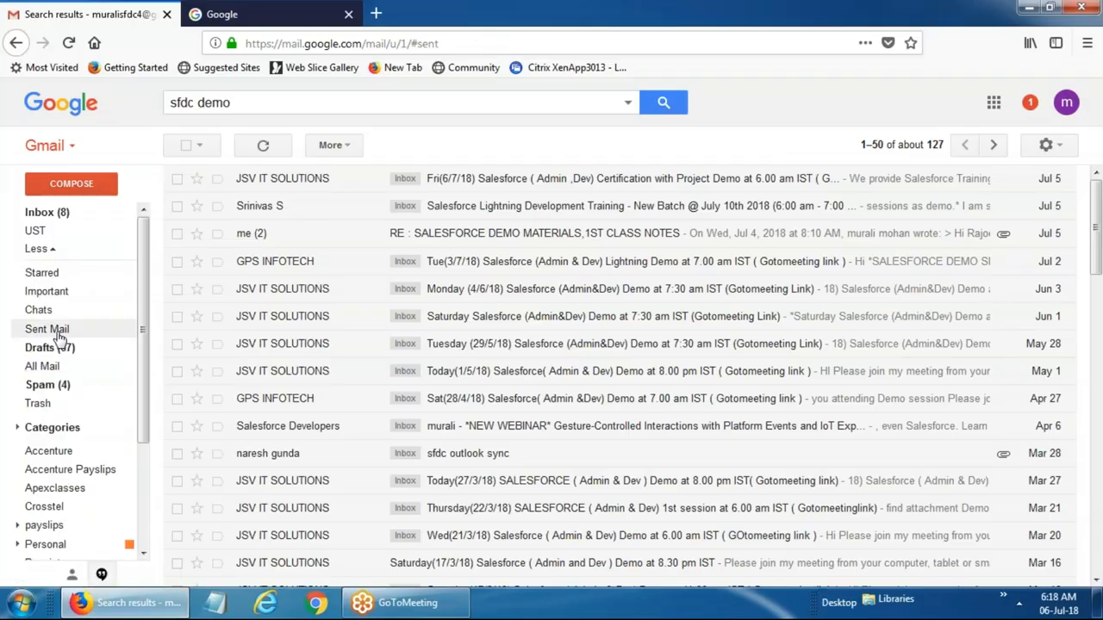
click(47, 330)
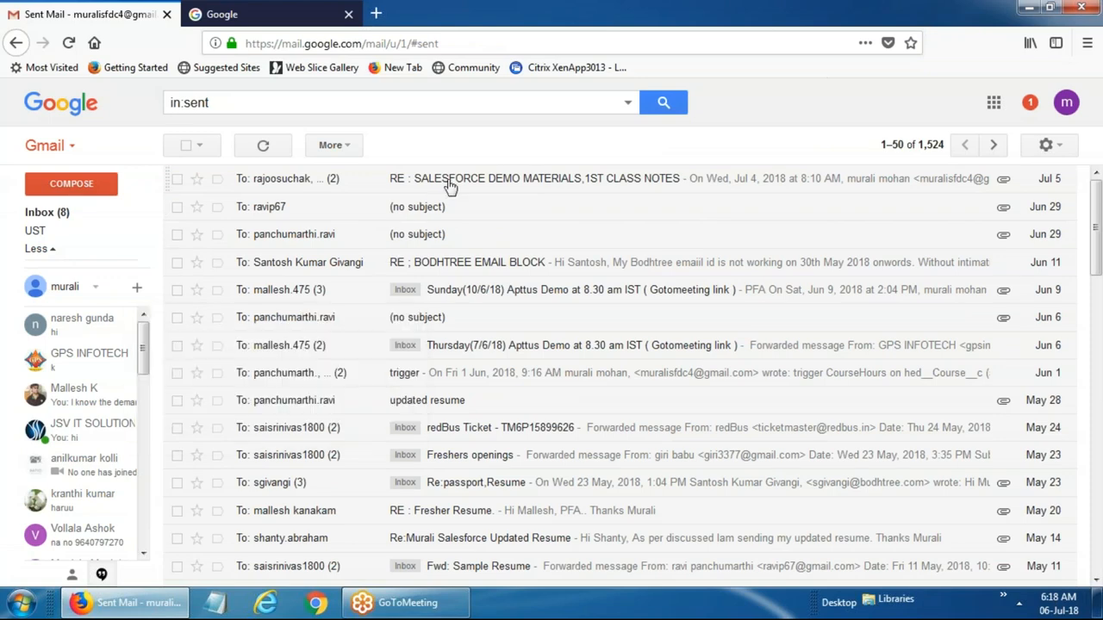
click(544, 177)
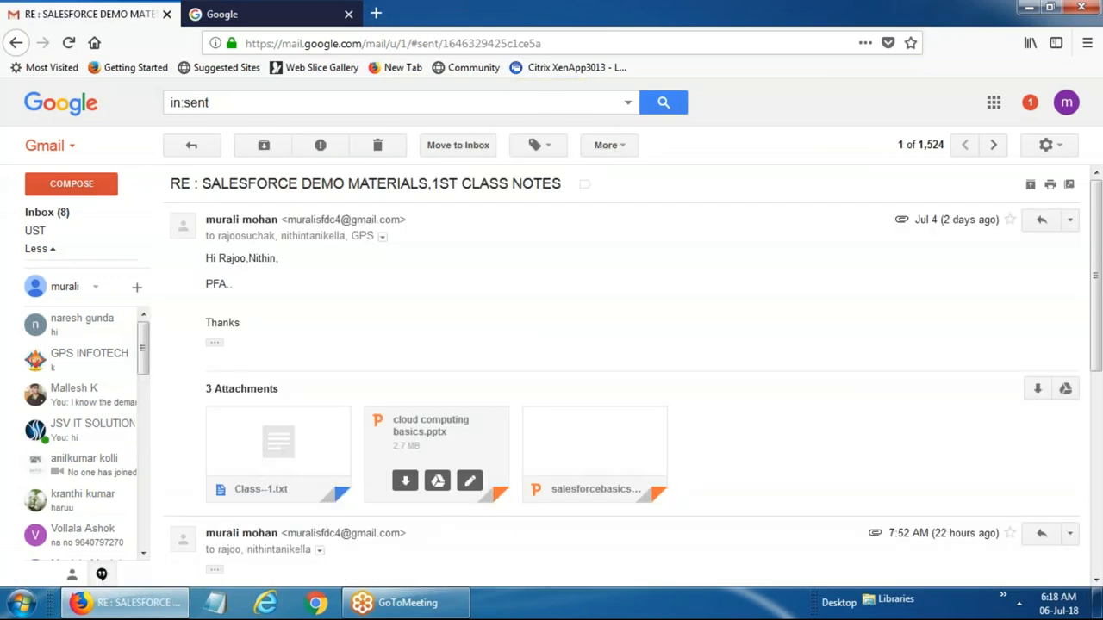
Download the cloud computing basics.pptx attachment and open it in Microsoft PowerPoint.
click(405, 480)
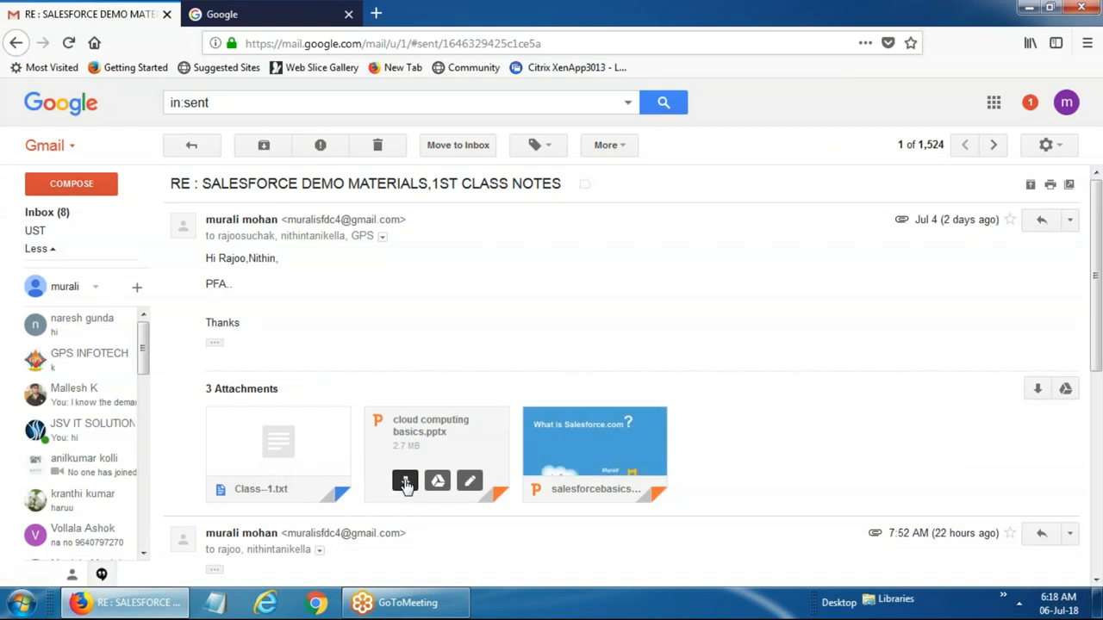
click(405, 481)
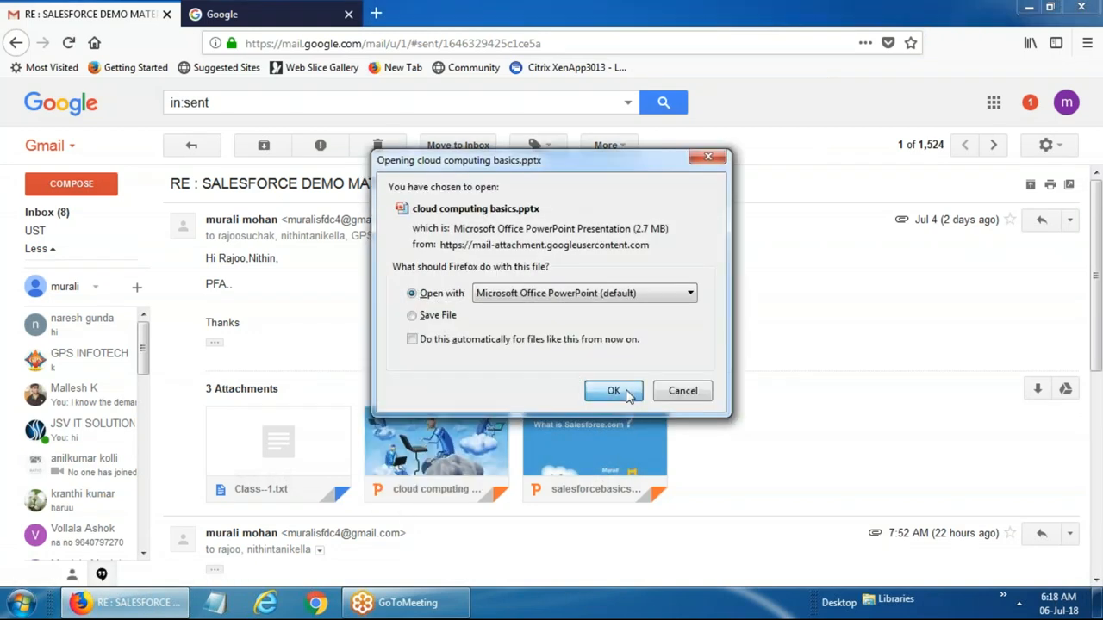
click(613, 390)
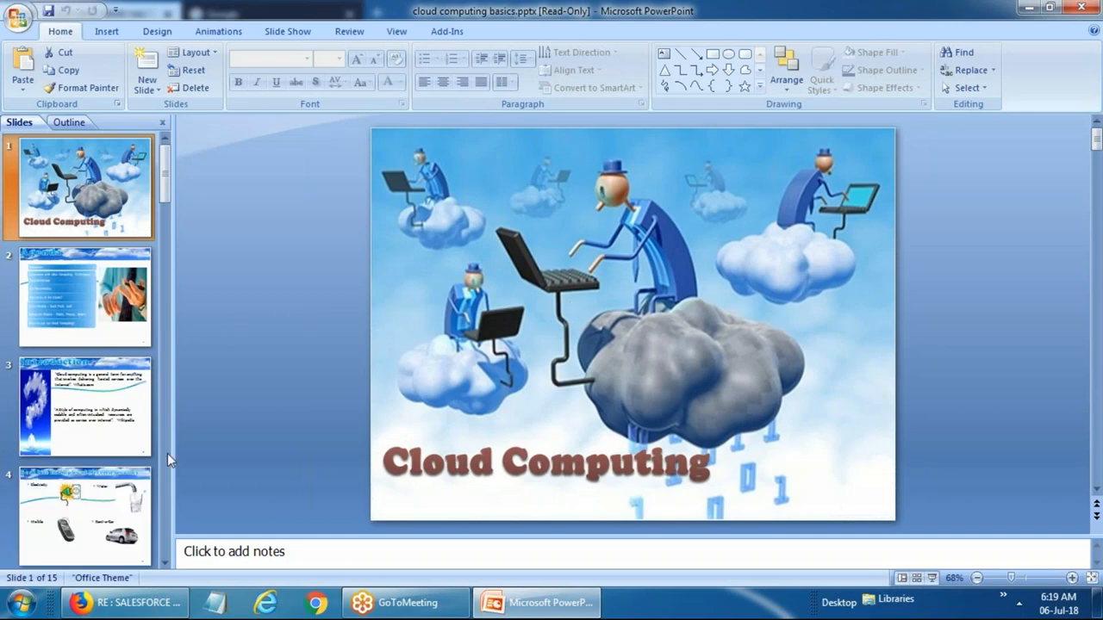
mouse_move(601, 424)
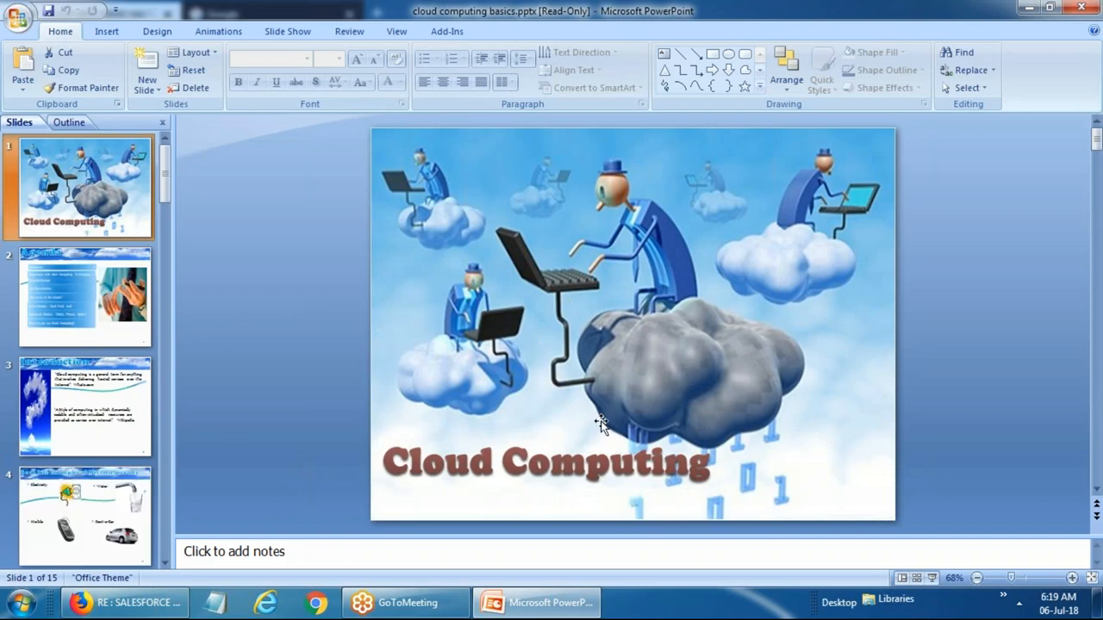
mouse_move(579, 441)
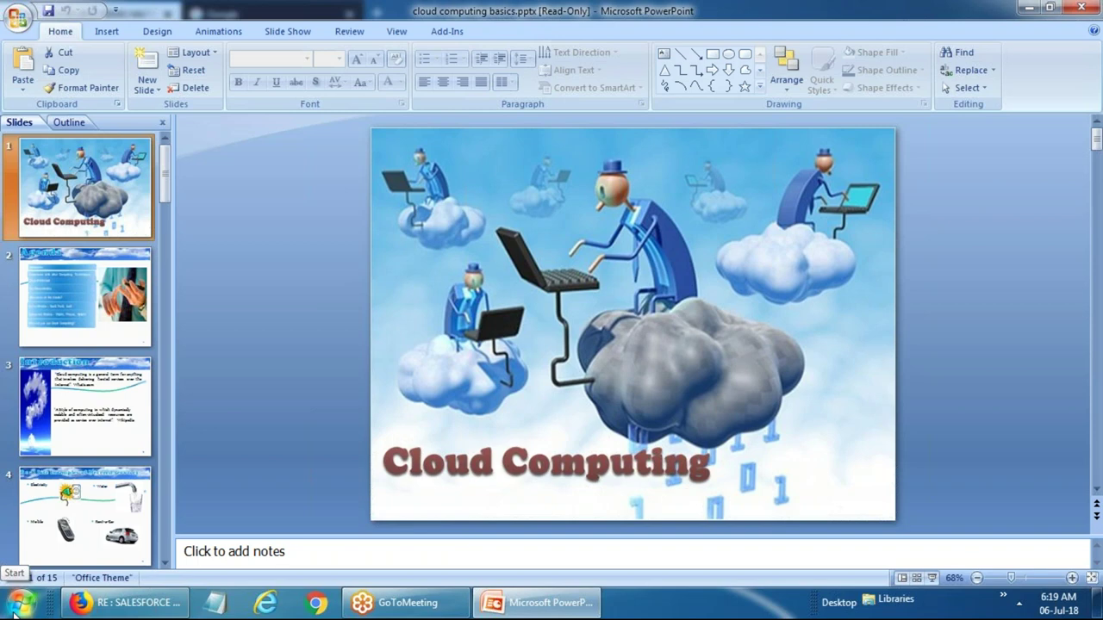
Launch a new blank Notepad document from the Start menu.
click(15, 599)
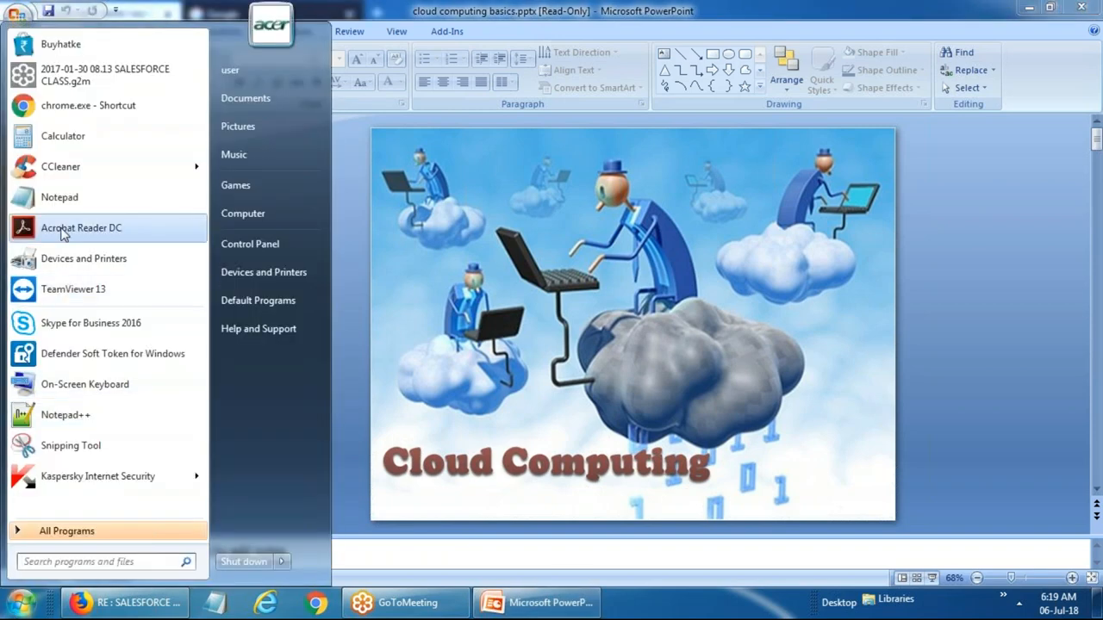
mouse_move(59, 196)
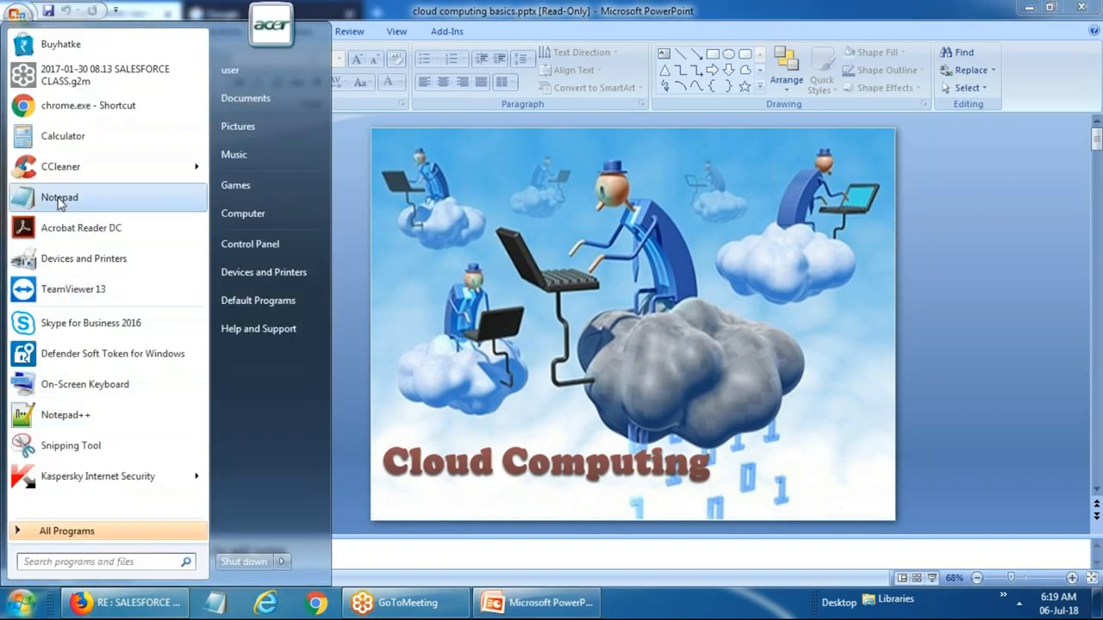
click(58, 197)
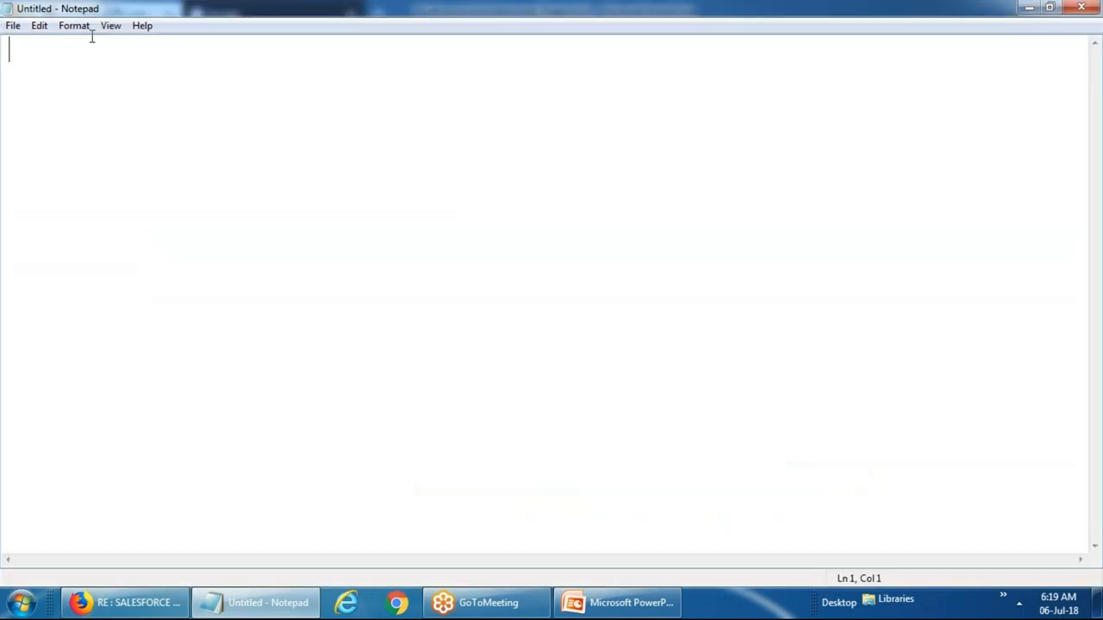
Set Notepad's font to Arial Bold at a larger size via Format > Font.
click(72, 25)
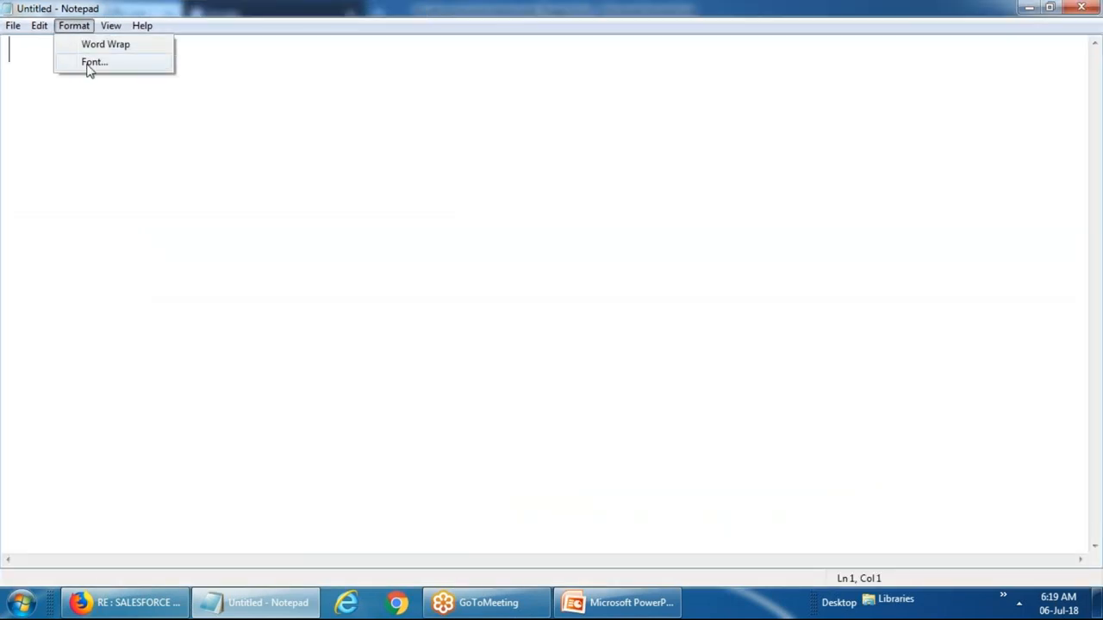
click(93, 62)
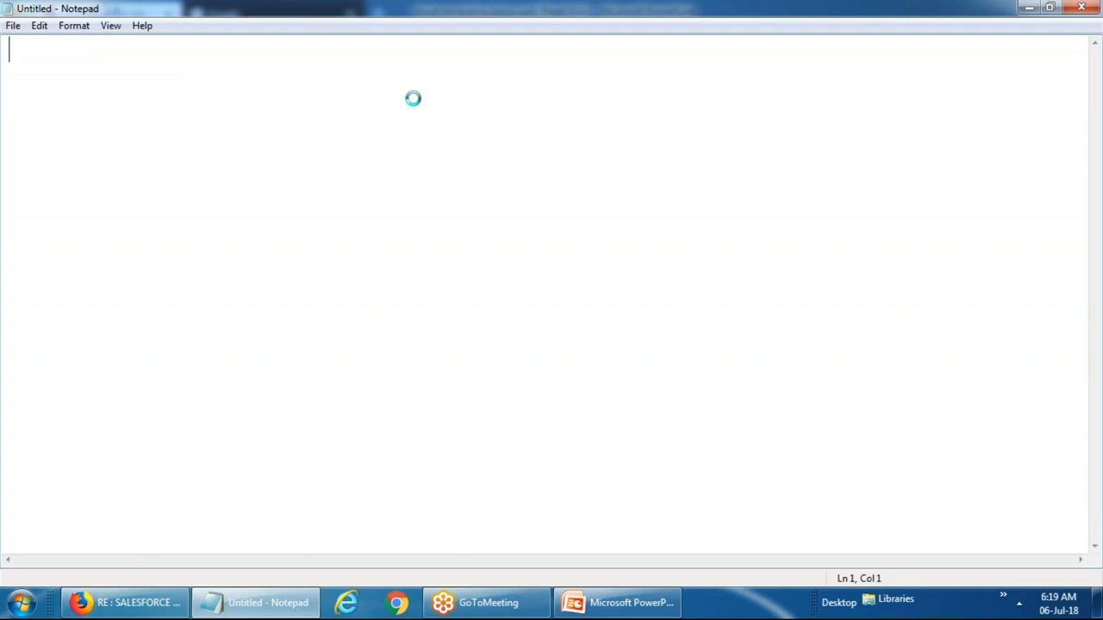
click(72, 25)
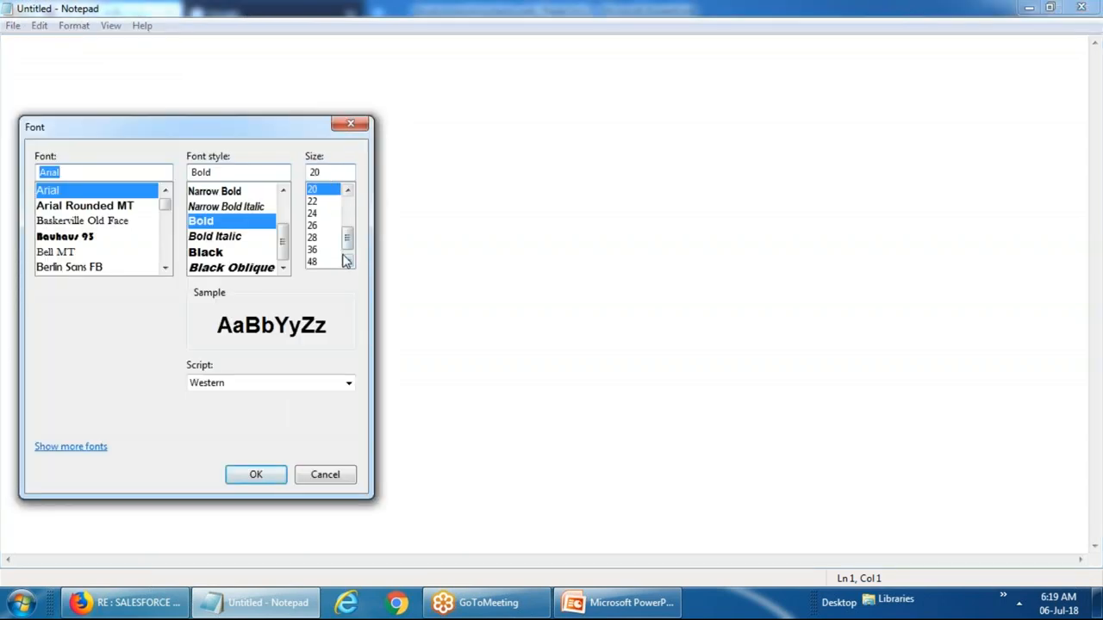
click(312, 214)
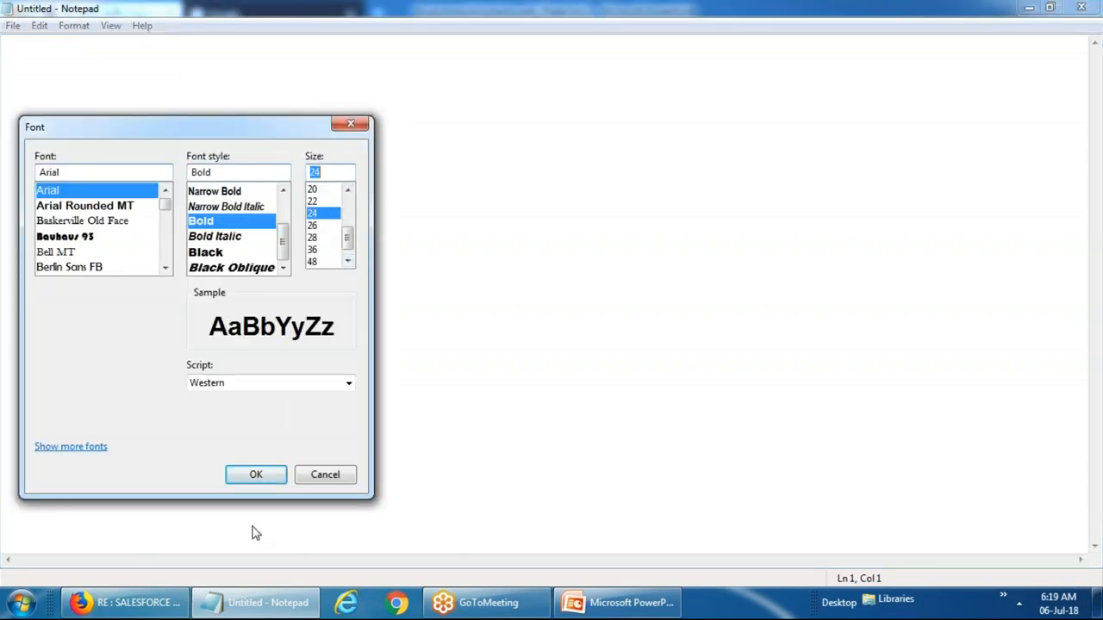
click(255, 475)
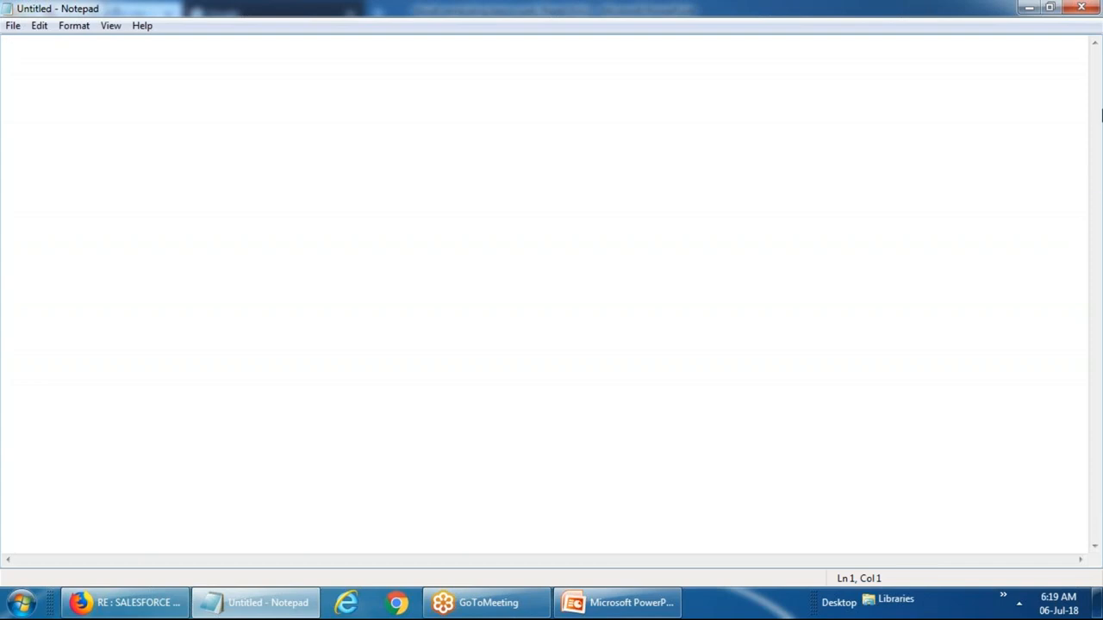
mouse_move(1085, 40)
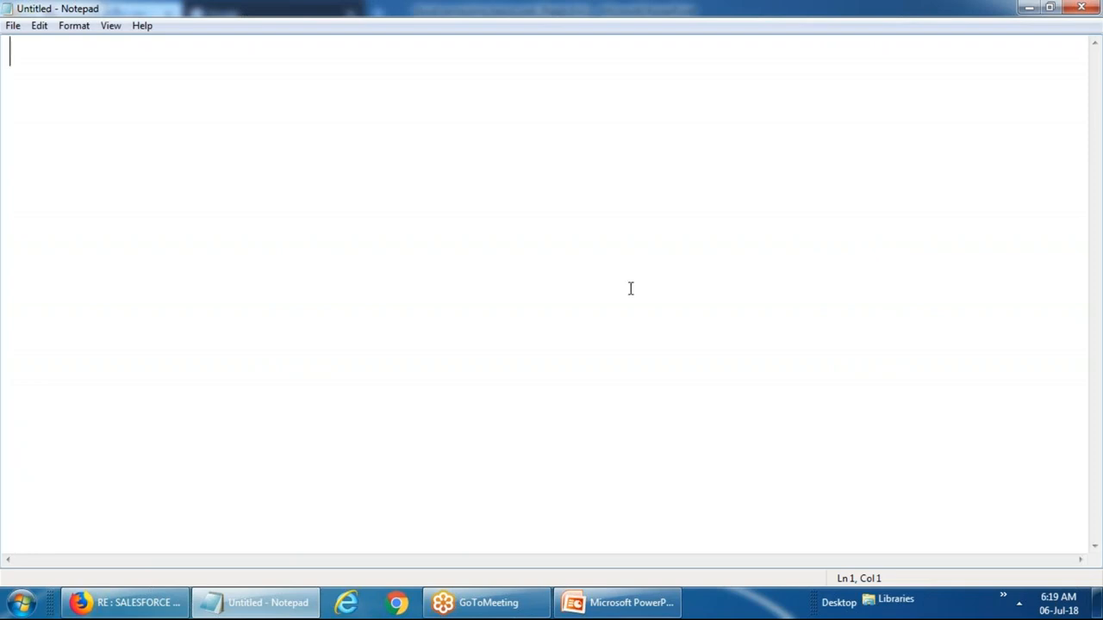
mouse_move(598, 307)
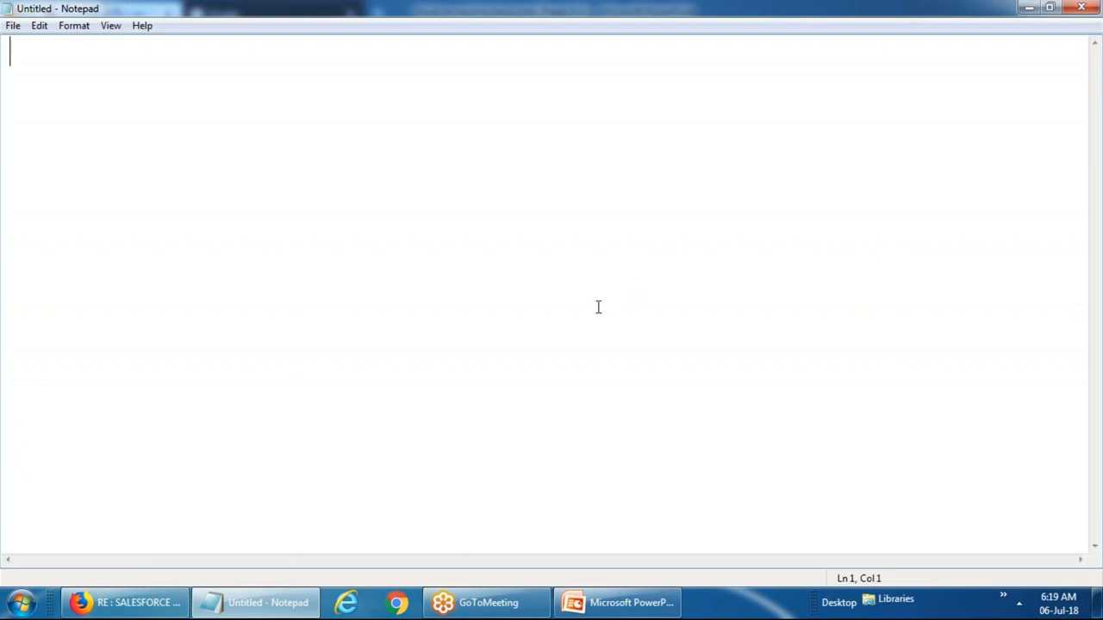
mouse_move(1078, 41)
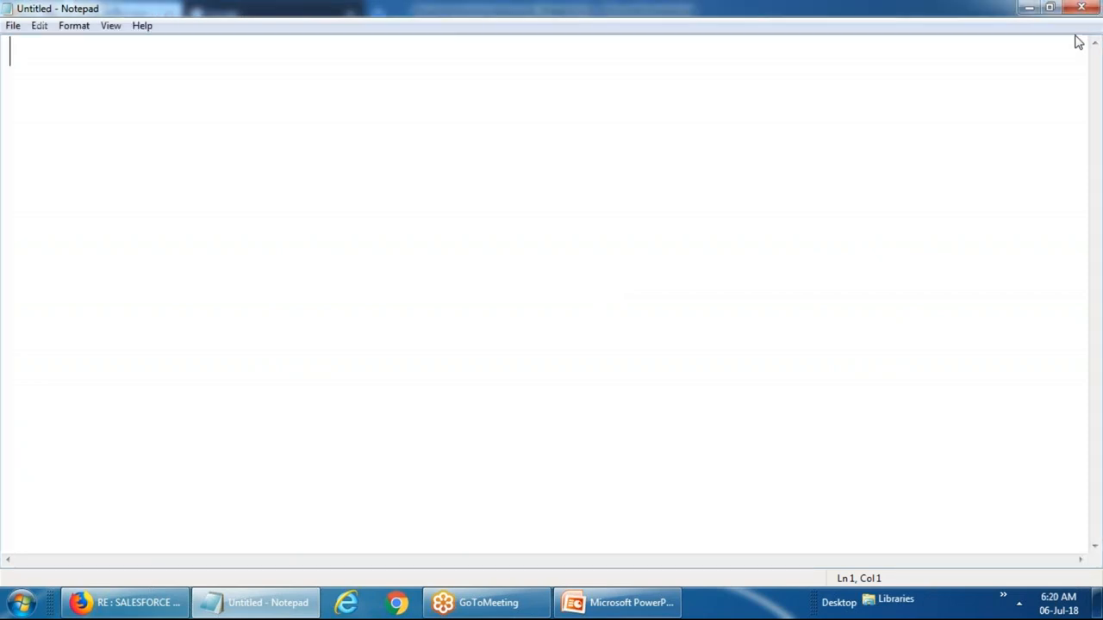
mouse_move(536, 392)
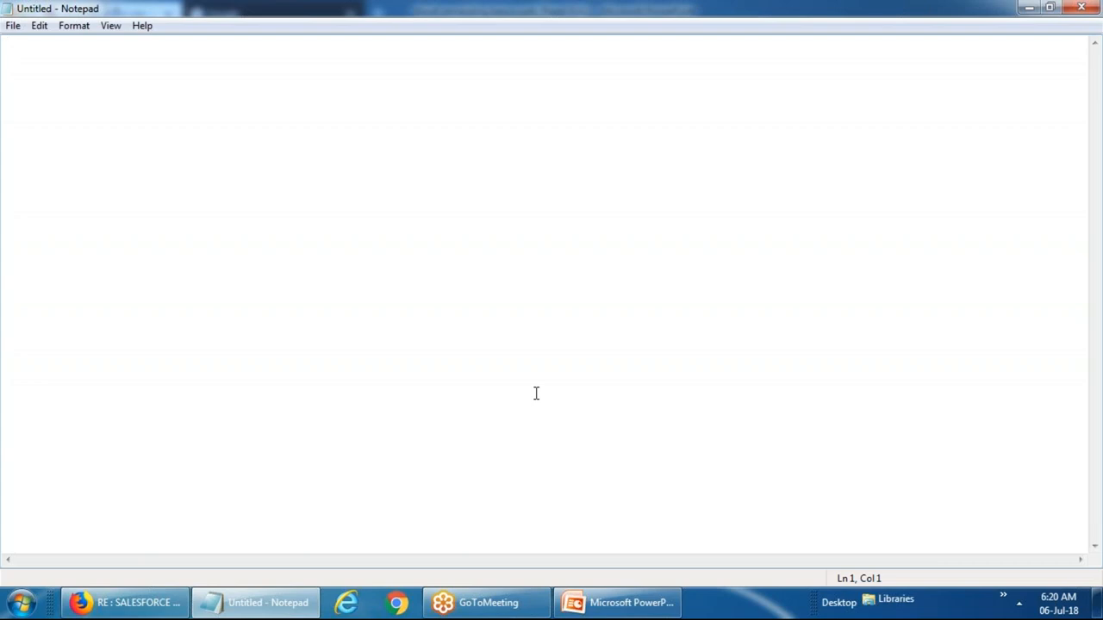
mouse_move(993, 110)
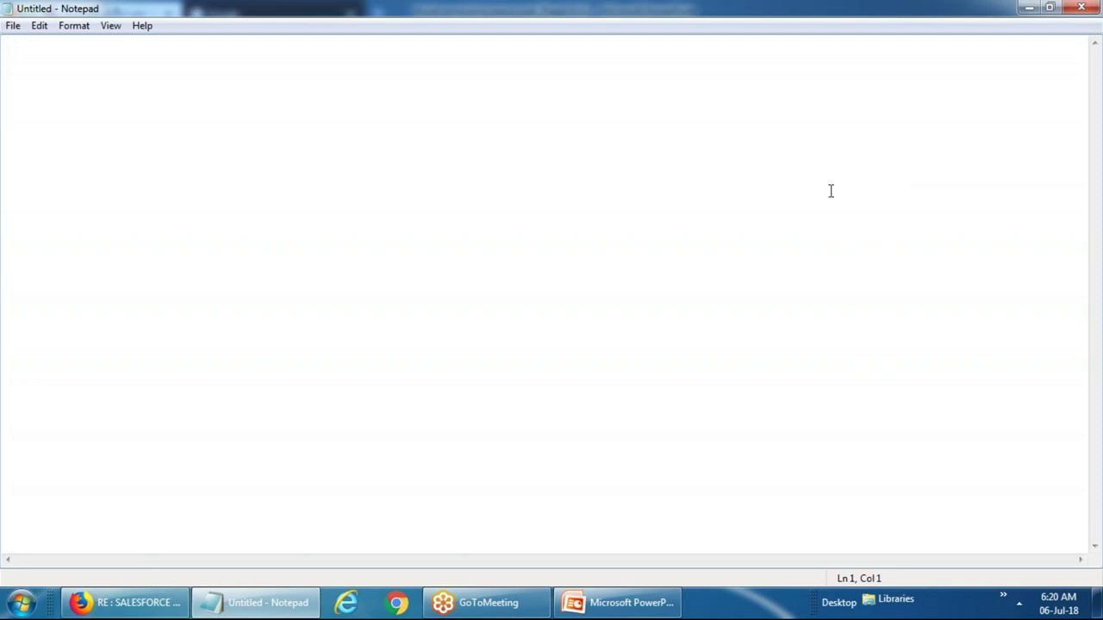
mouse_move(800, 372)
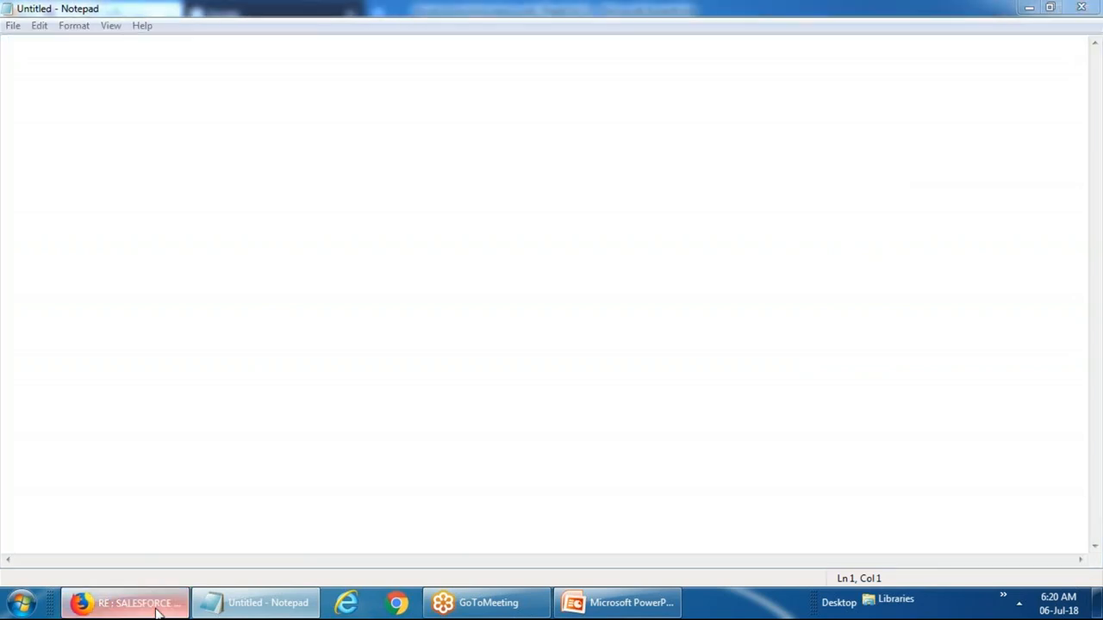
Return to Gmail and open the salesforcebasics.pptx attachment in PowerPoint.
click(124, 603)
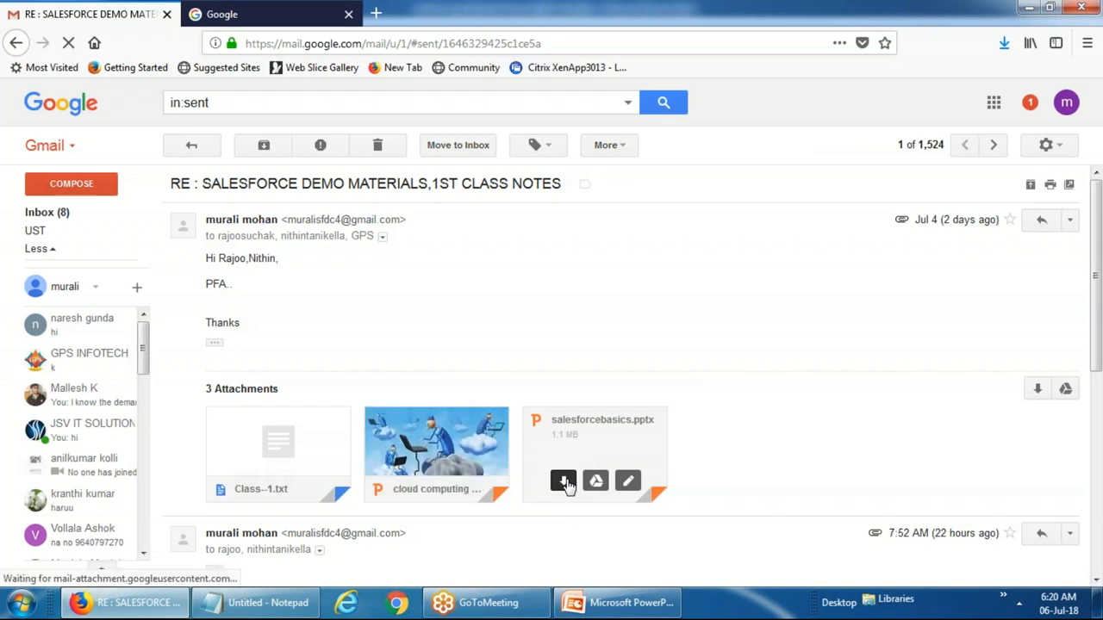
click(564, 479)
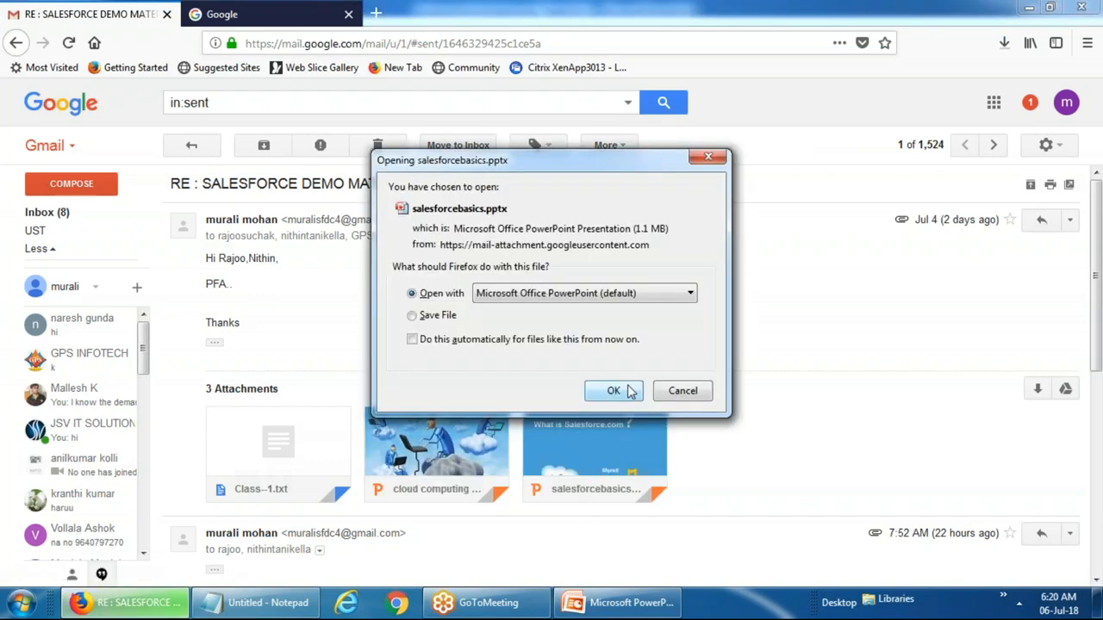
click(613, 389)
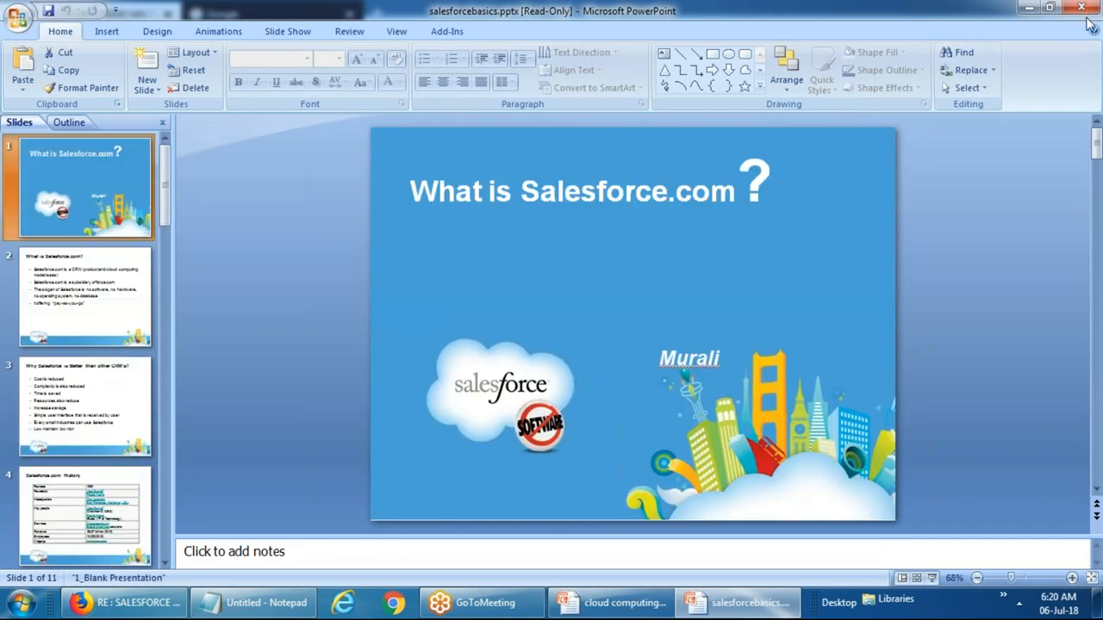
Minimize the salesforcebasics deck so the Cloud Computing presentation shows.
click(623, 603)
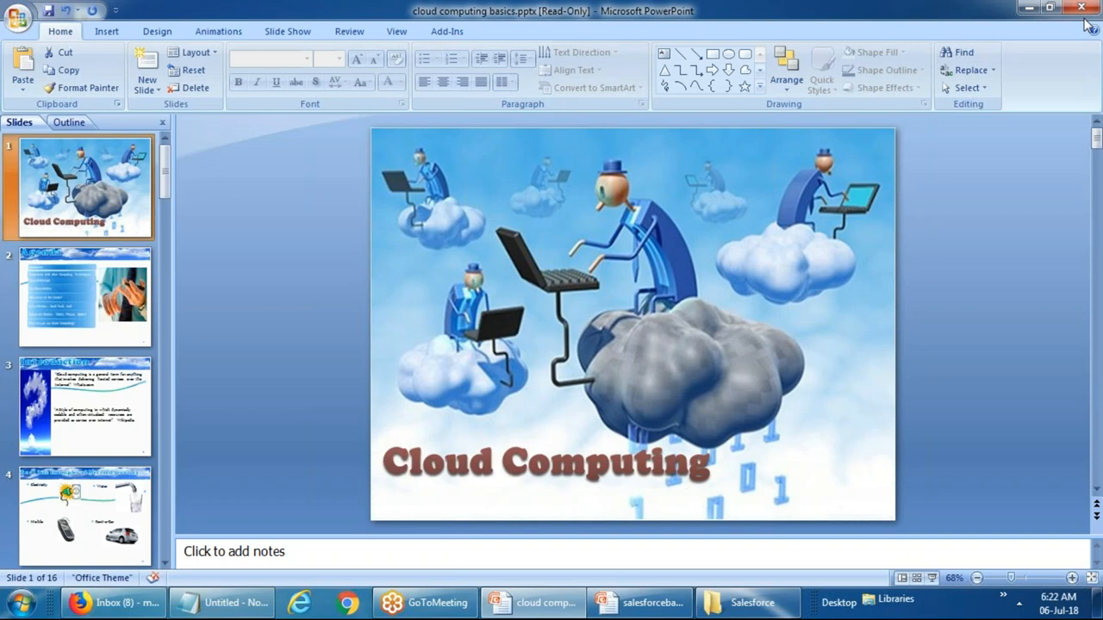
mouse_move(956, 89)
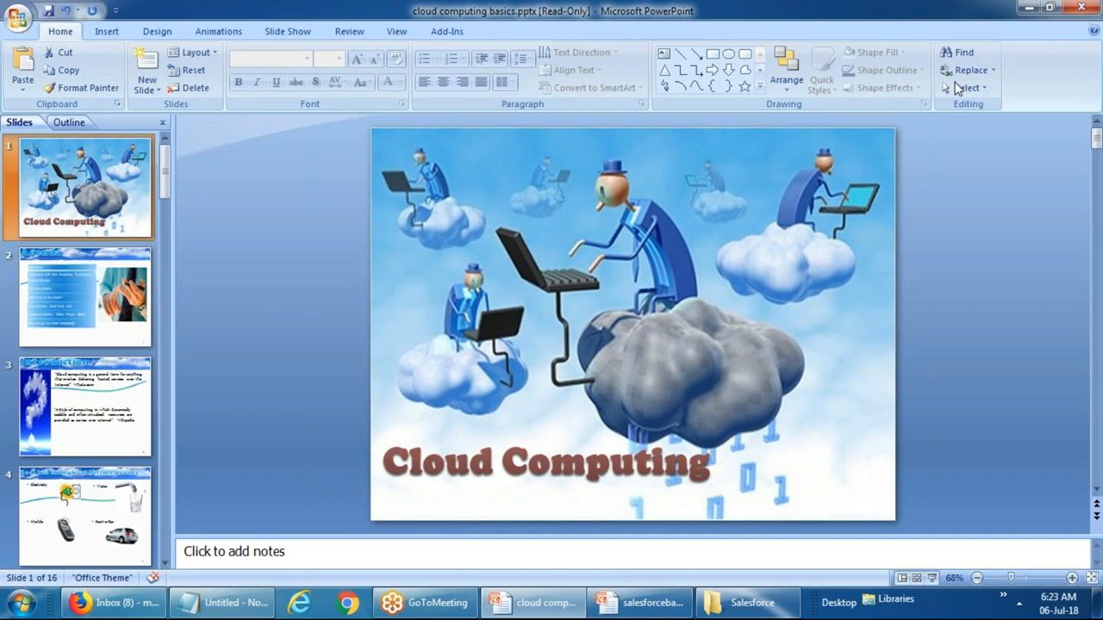